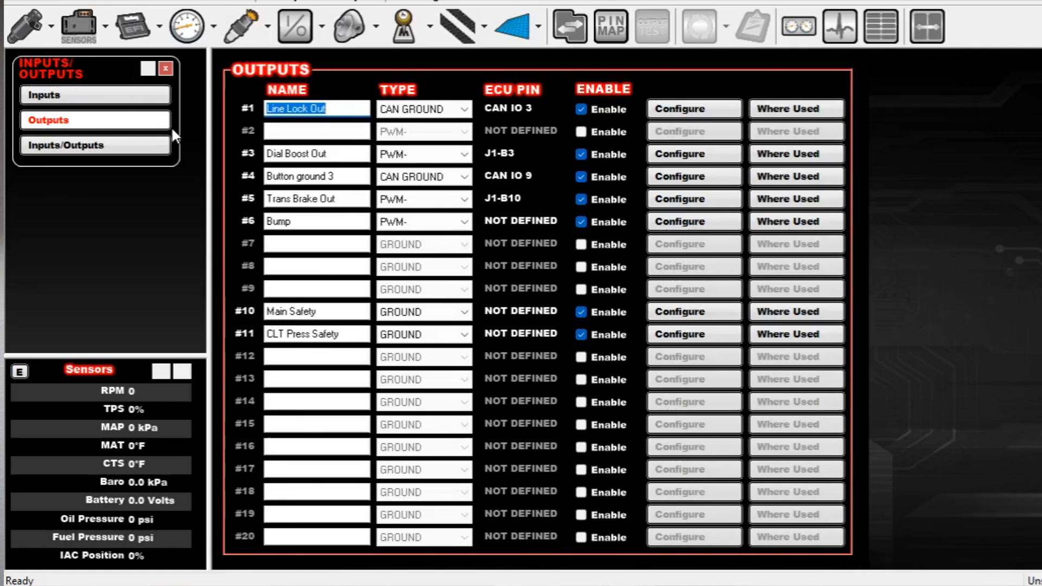
# Review the Inputs and Outputs lists and open Configure for output #6 Bump
pyautogui.click(43, 94)
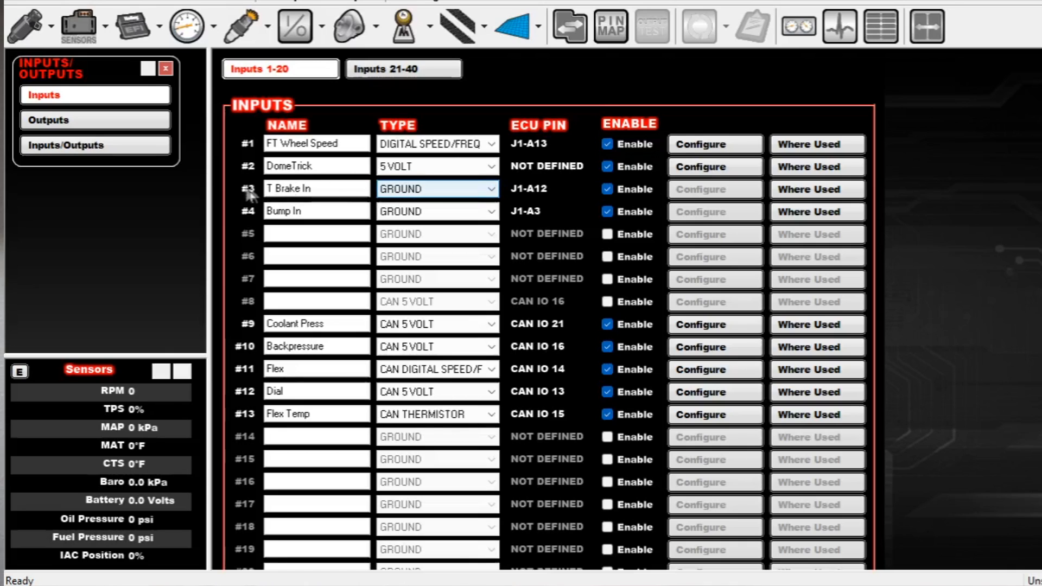
pyautogui.moveTo(473, 212)
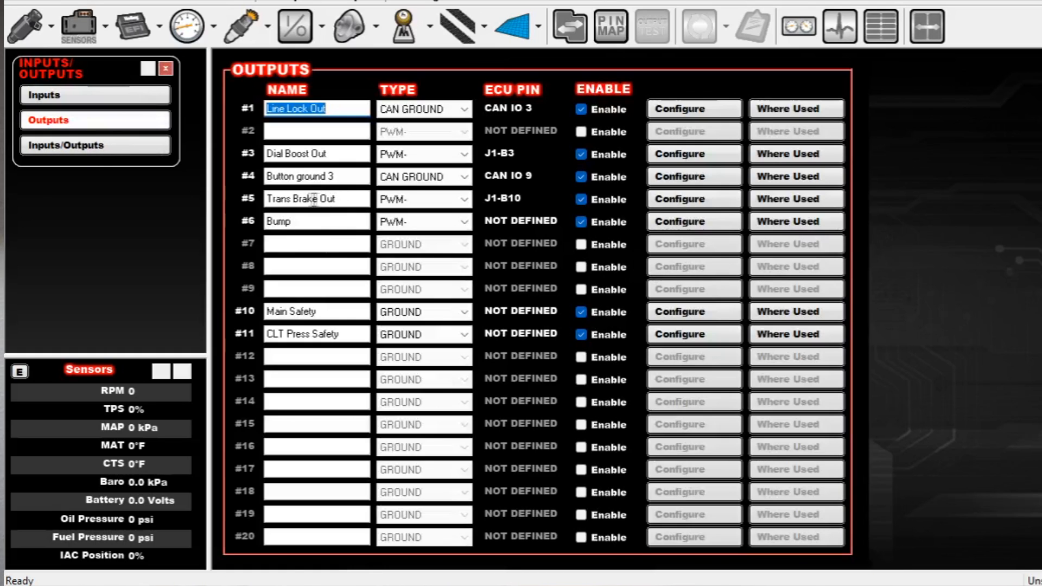
pyautogui.click(422, 198)
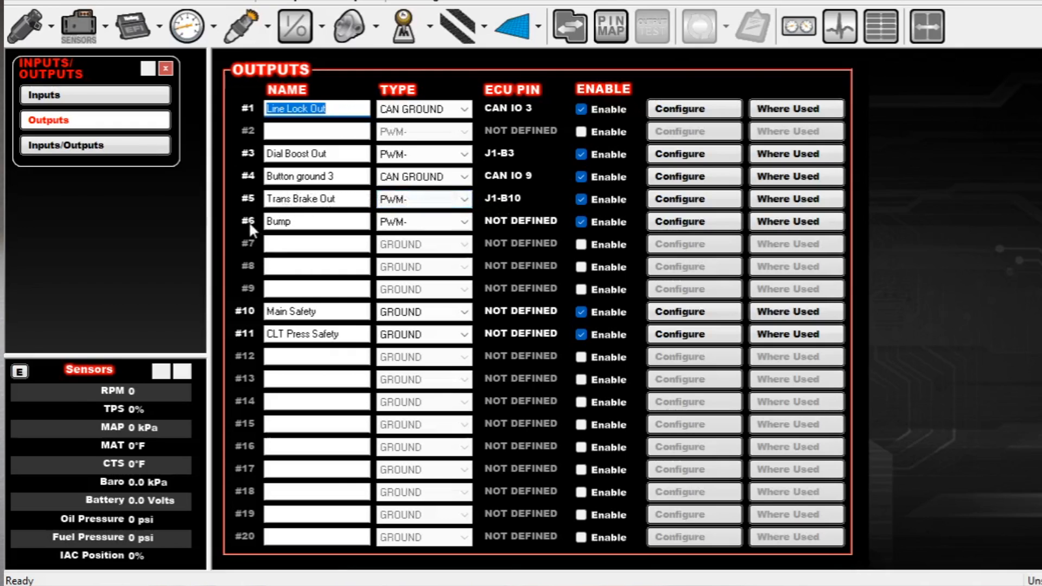
pyautogui.click(423, 221)
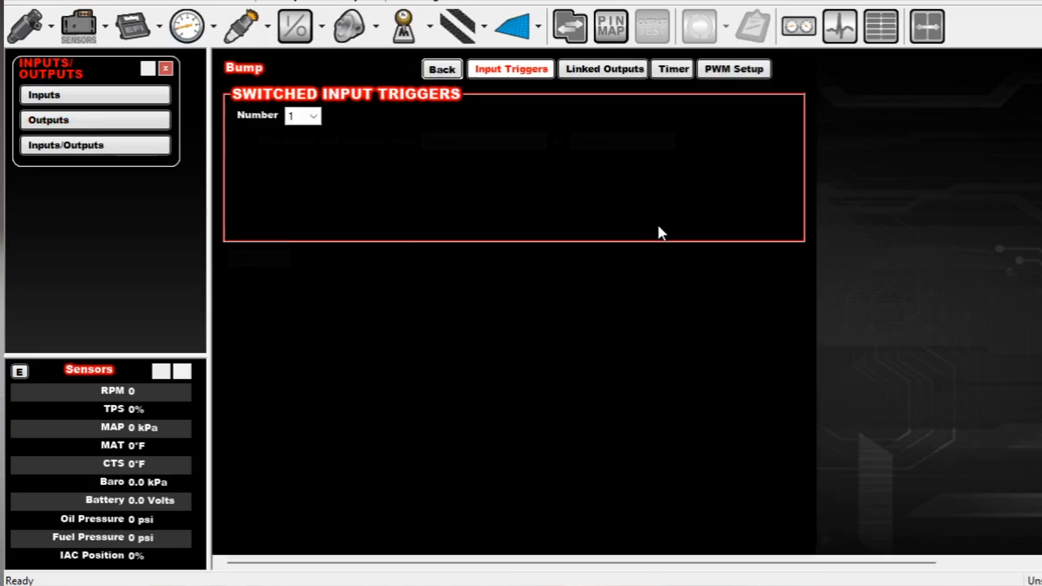
# Check Bump's Bump In trigger and its fixed 20 Hz TPS/MAP PWM table
pyautogui.click(303, 115)
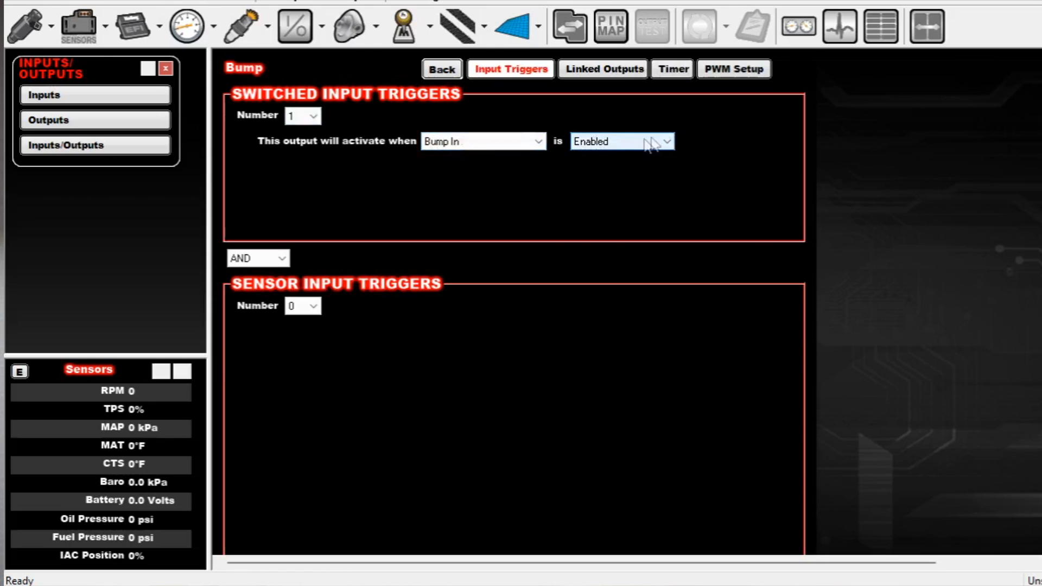
pyautogui.click(734, 69)
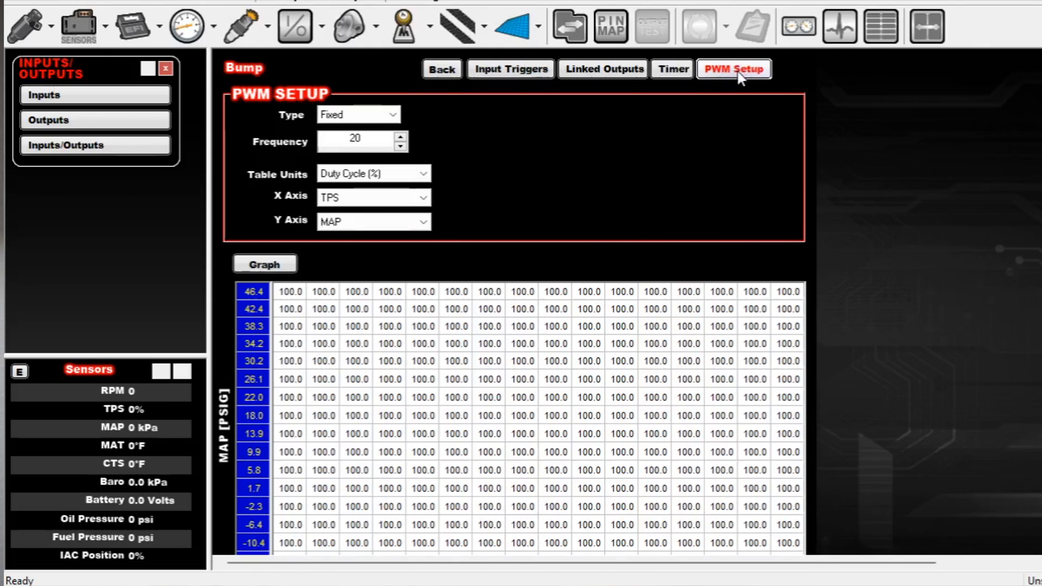
pyautogui.moveTo(657, 309)
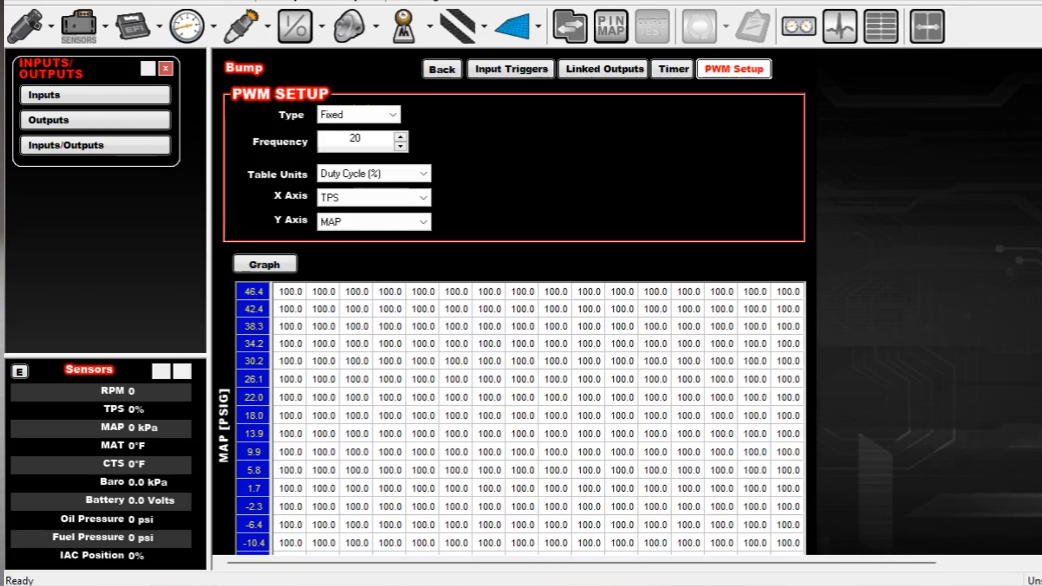
pyautogui.moveTo(278, 539)
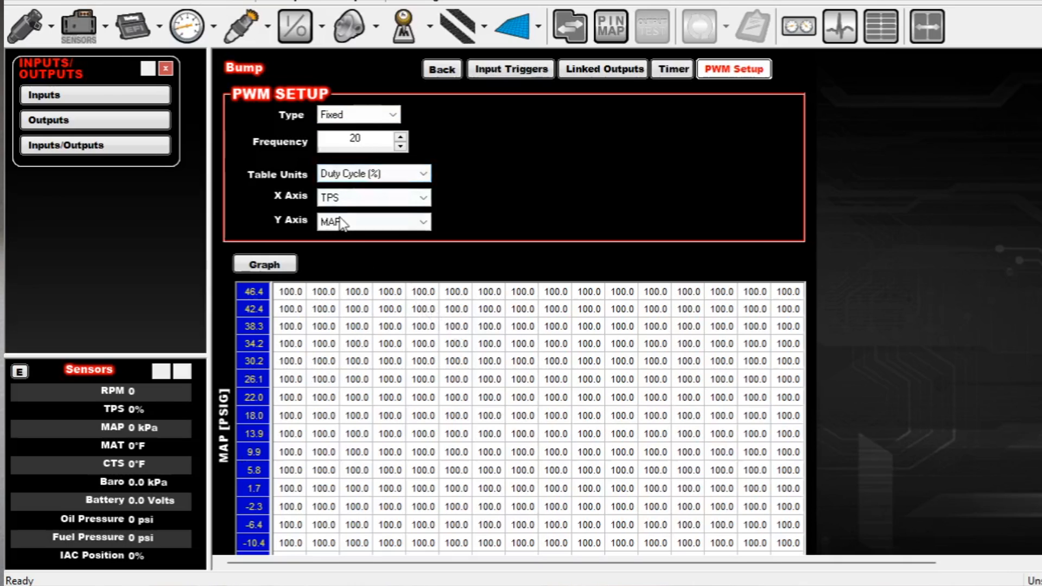
pyautogui.scroll(-3)
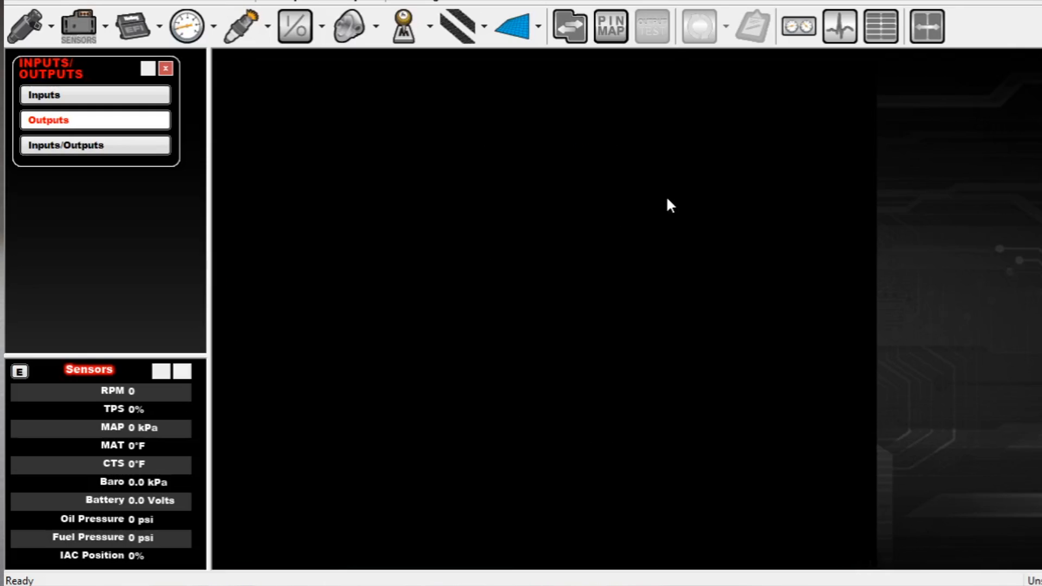
# Open Trans Brake Out's configuration, review T Brake In and below-10 MPH triggers, and show PWM Setup
pyautogui.click(48, 119)
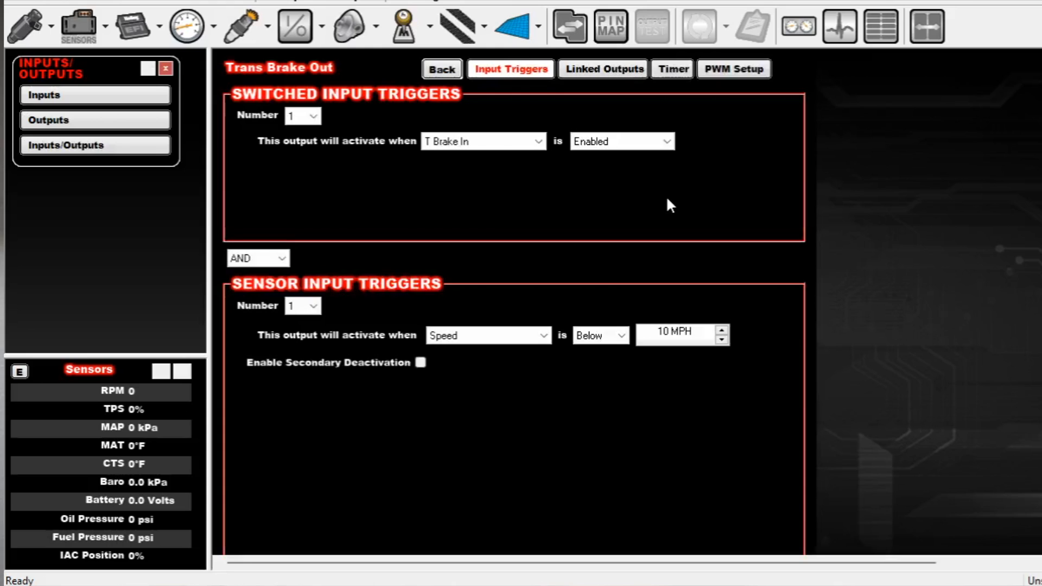
pyautogui.click(303, 115)
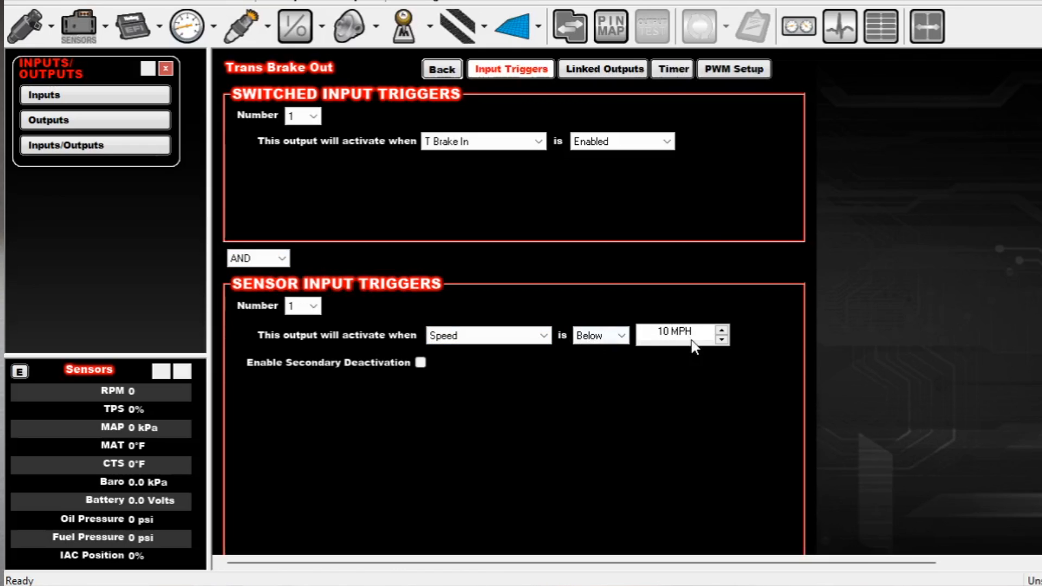
pyautogui.moveTo(685, 258)
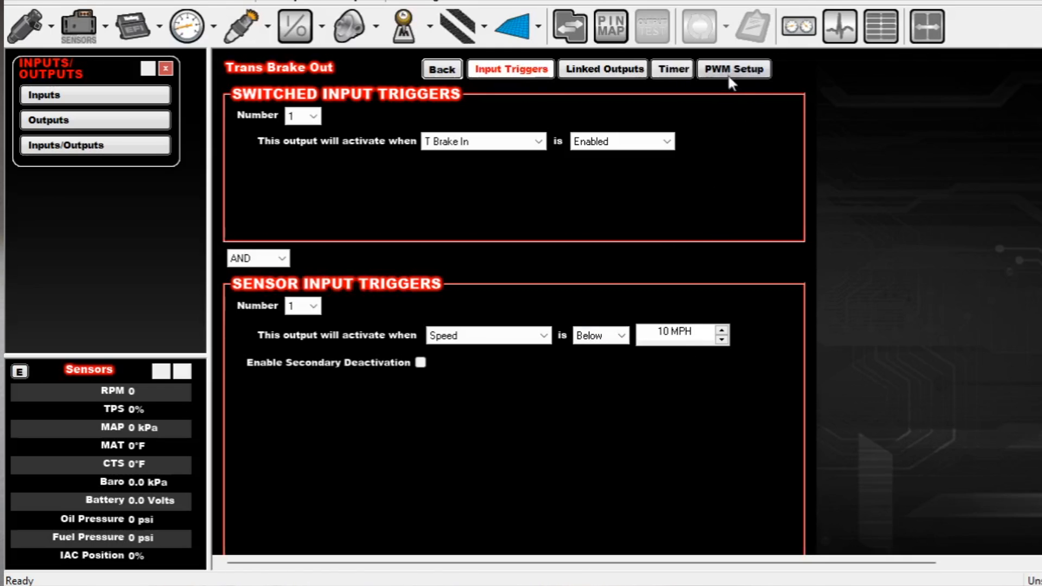
pyautogui.click(732, 68)
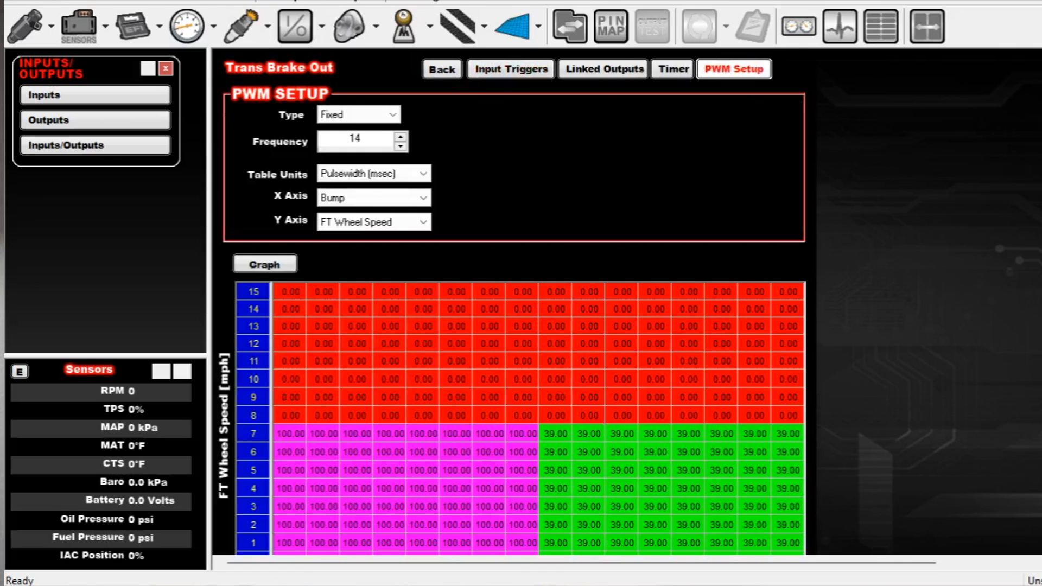
# Change the Trans Brake Out PWM frequency from 14 to 13 Hz
pyautogui.scroll(-3)
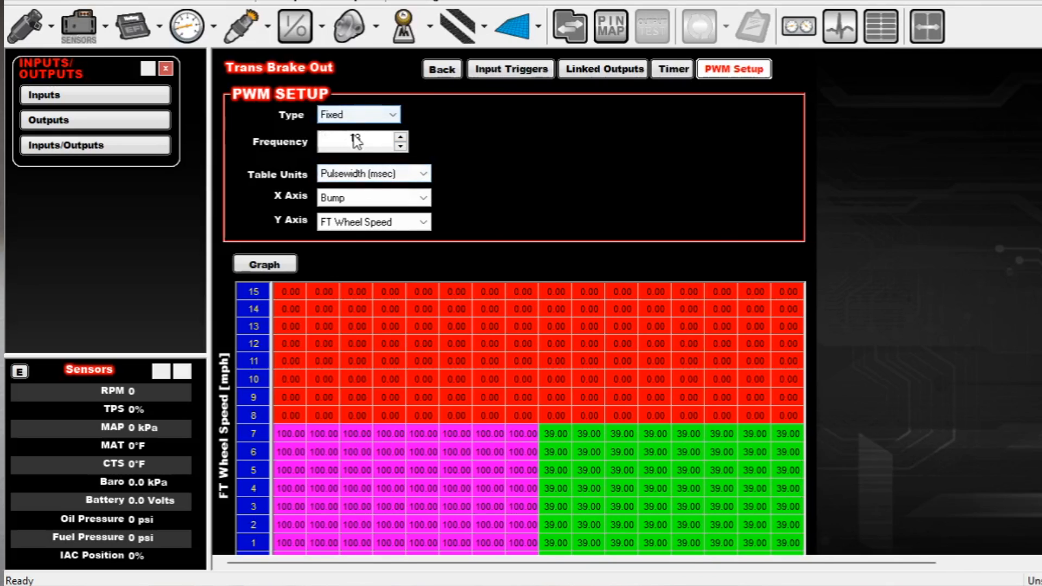
pyautogui.write('13')
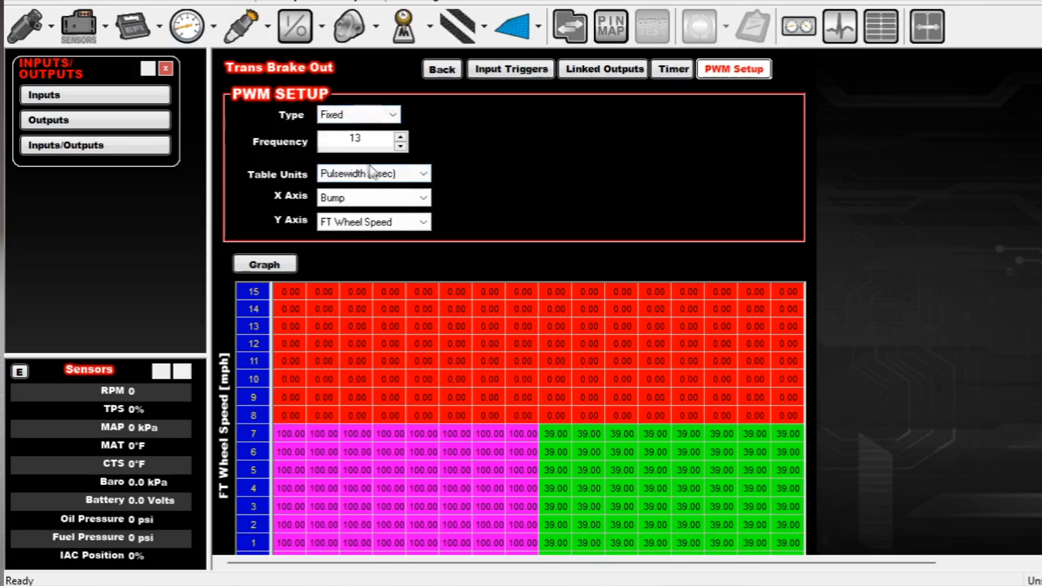
pyautogui.click(374, 174)
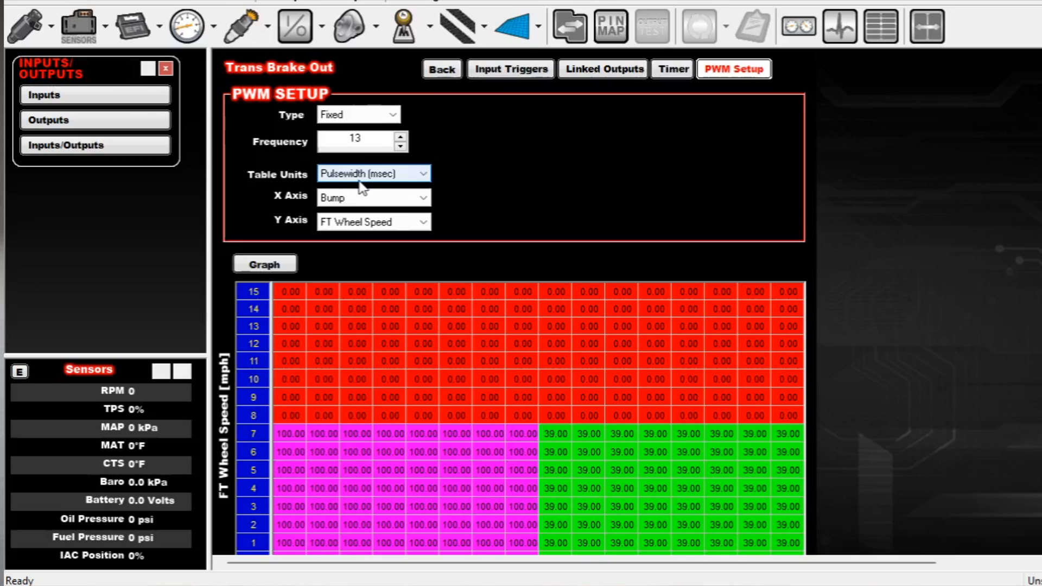
pyautogui.moveTo(366, 186)
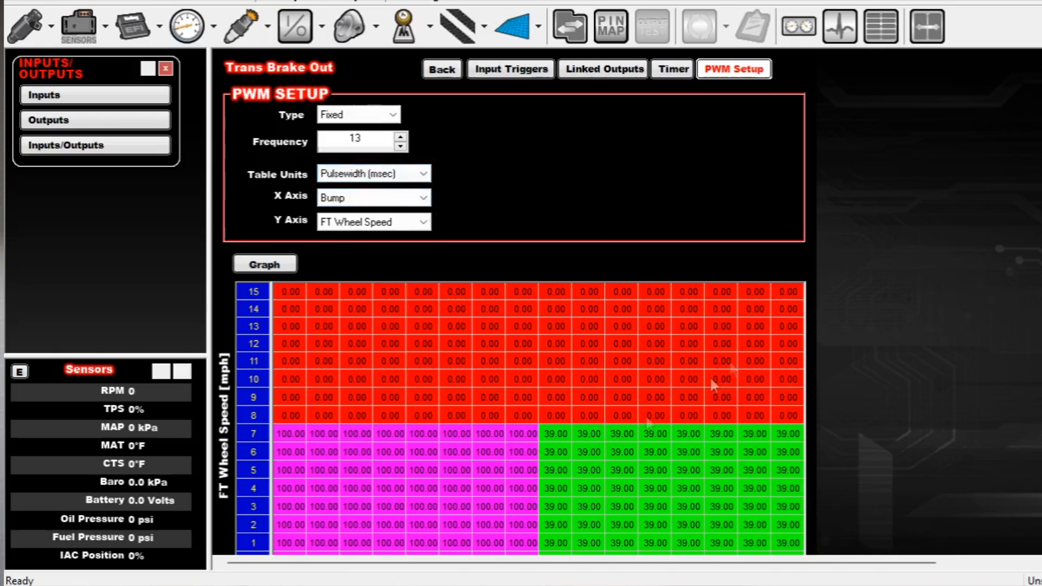
pyautogui.moveTo(657, 476)
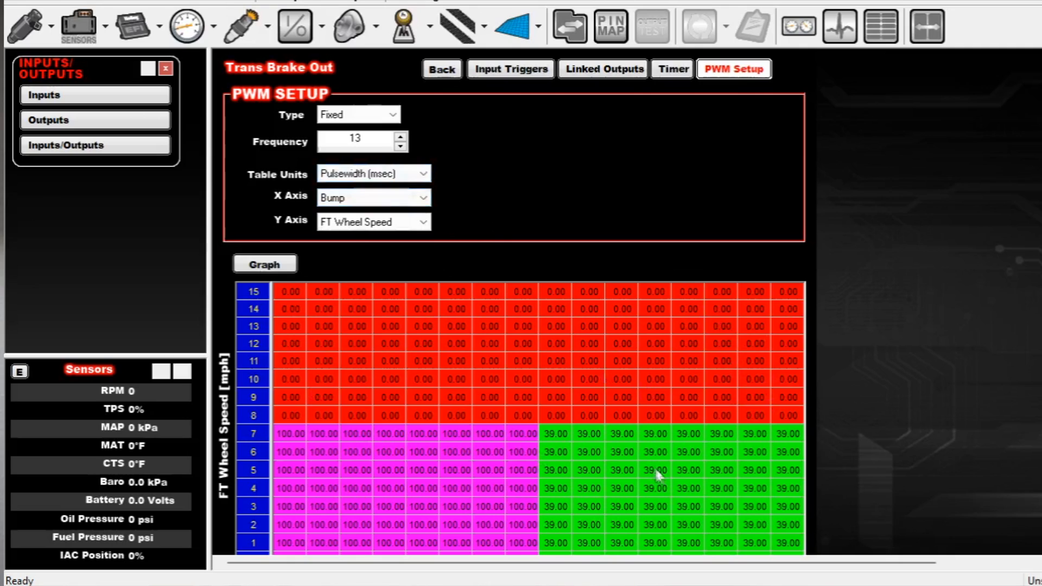
pyautogui.moveTo(685, 504)
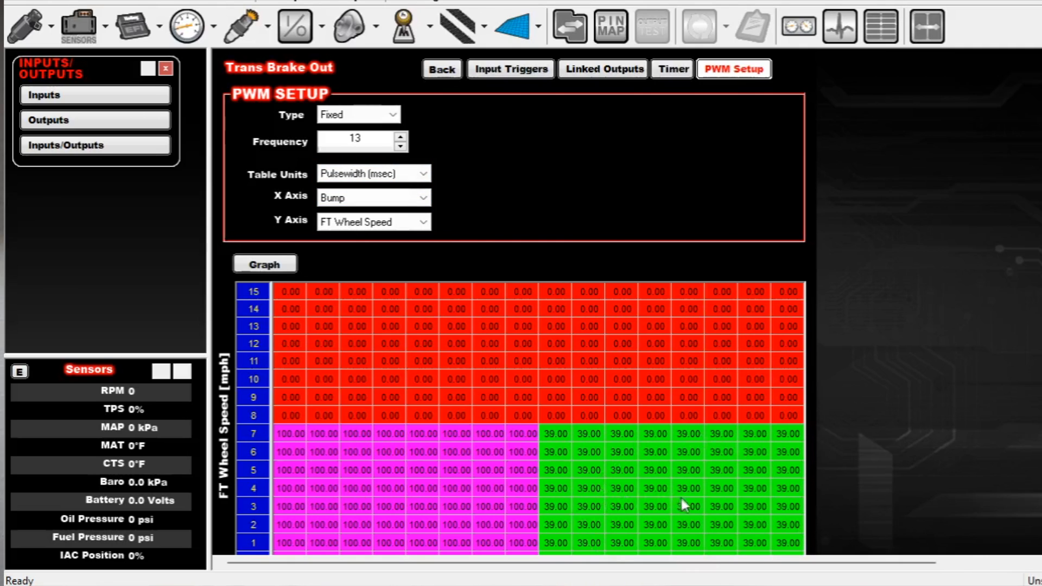
pyautogui.scroll(-3)
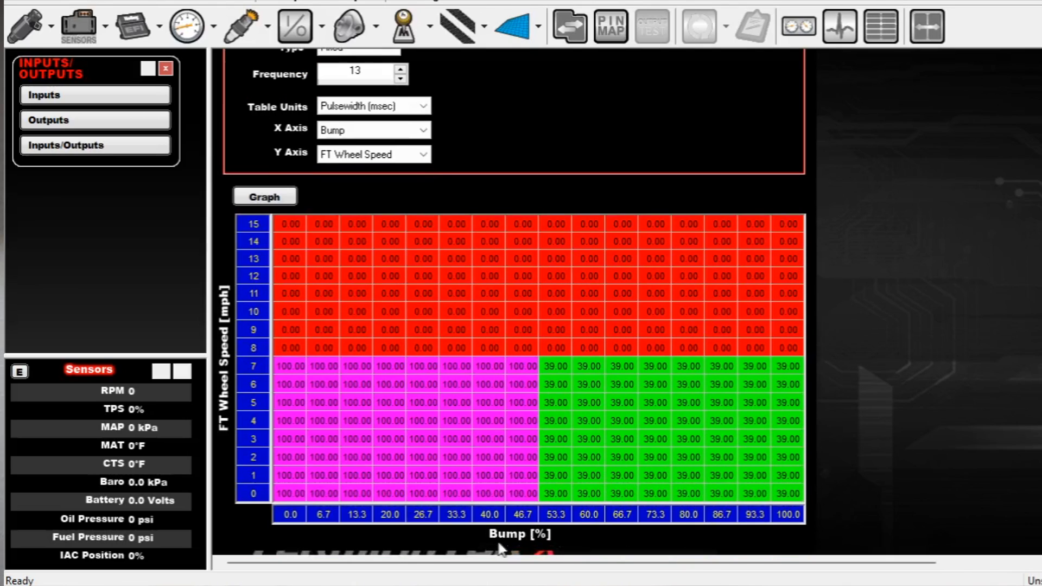
pyautogui.moveTo(545, 532)
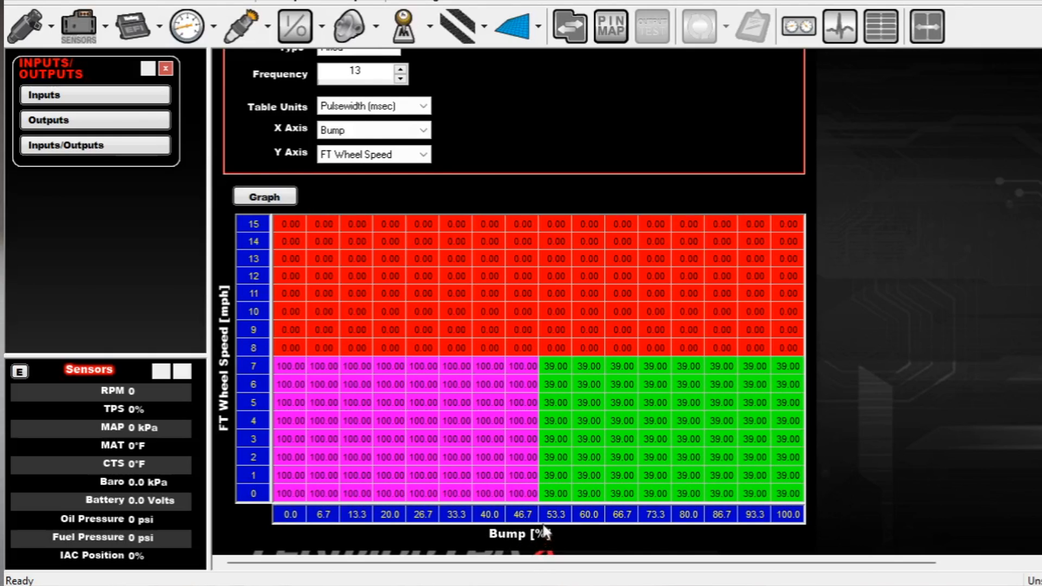
pyautogui.moveTo(504, 492)
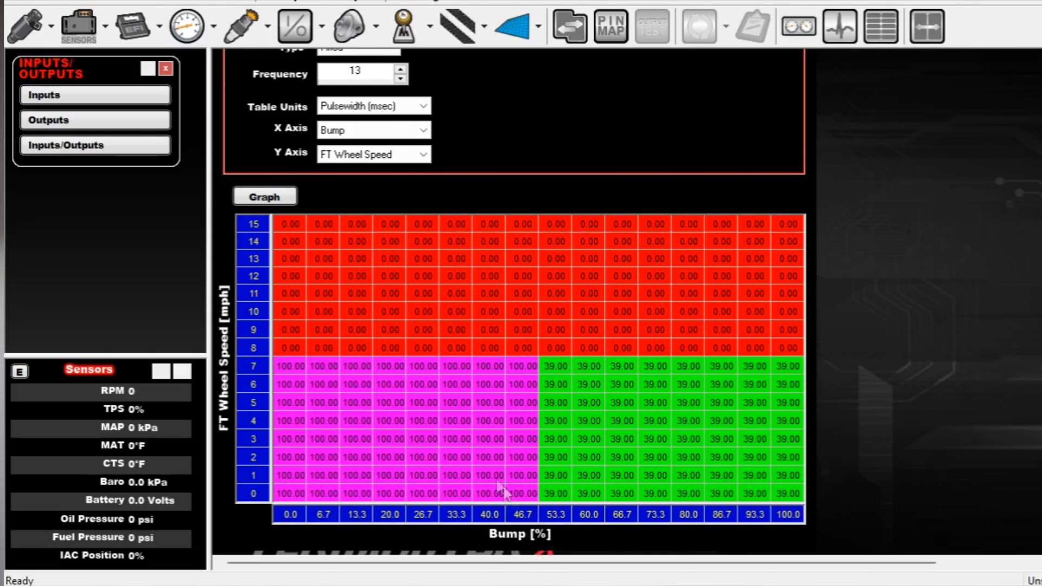
pyautogui.moveTo(333, 454)
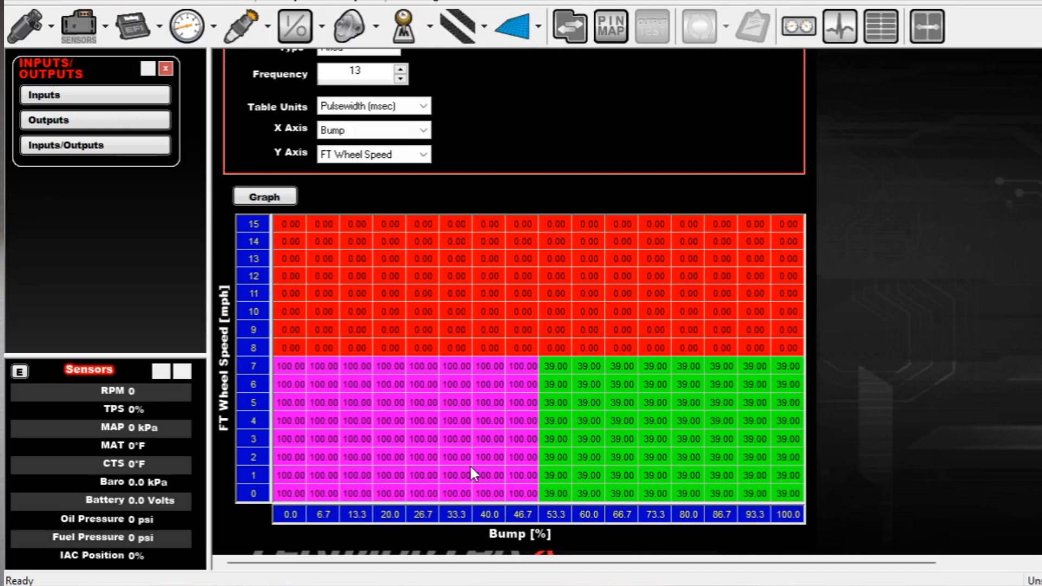
pyautogui.moveTo(515, 544)
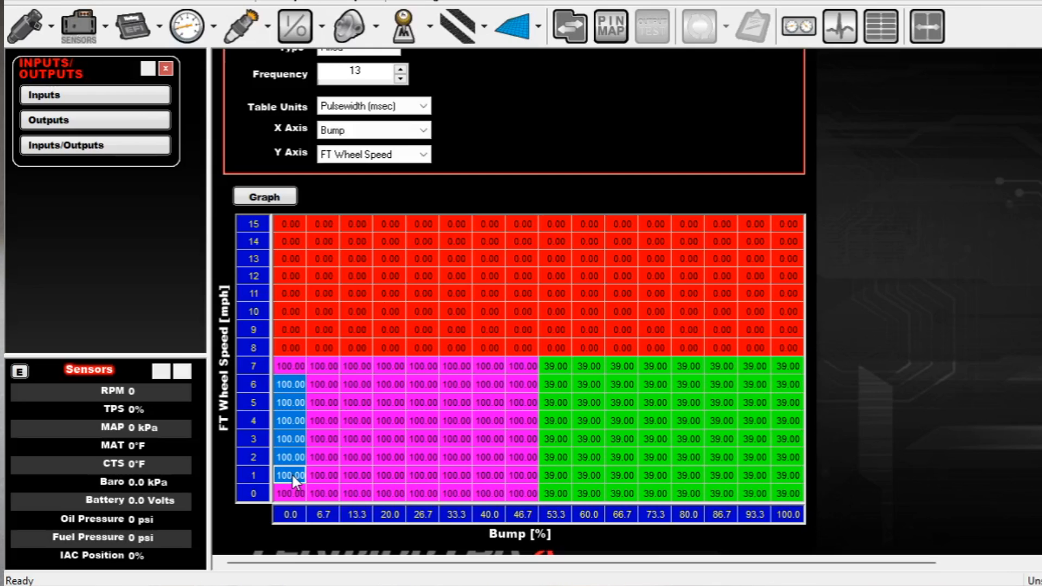
pyautogui.moveTo(762, 516)
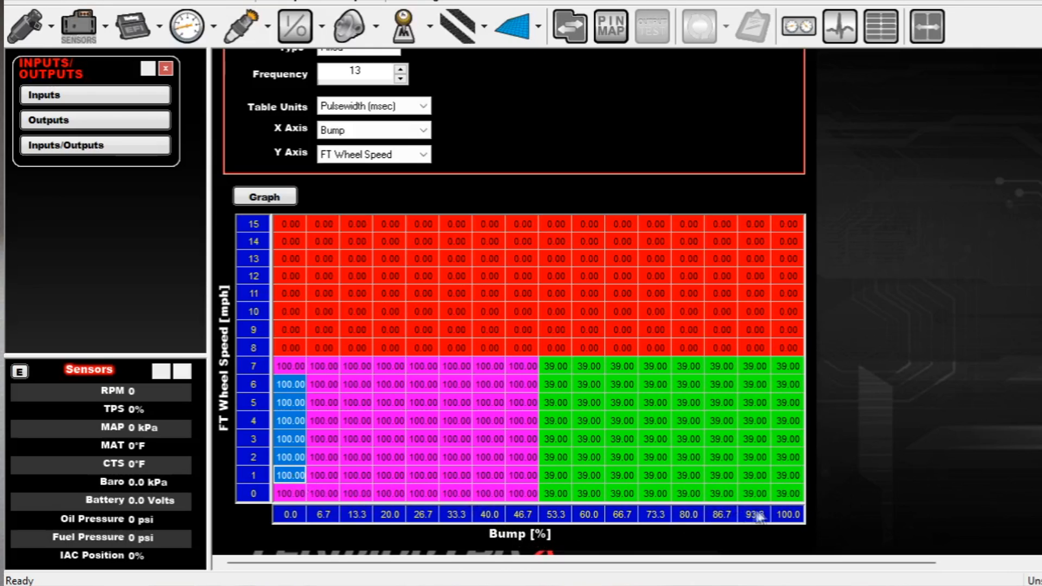
pyautogui.moveTo(788, 498)
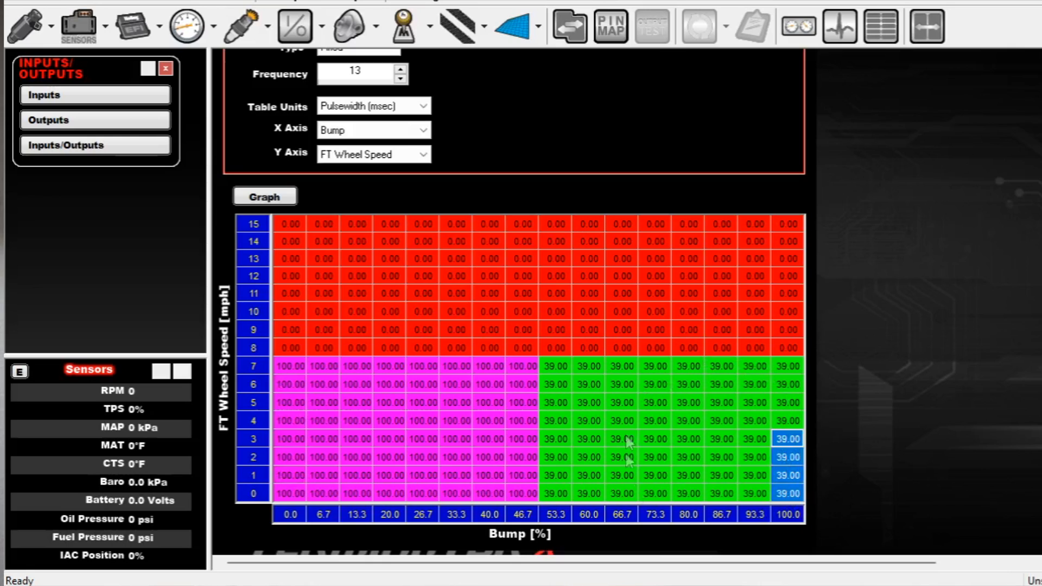
pyautogui.click(787, 420)
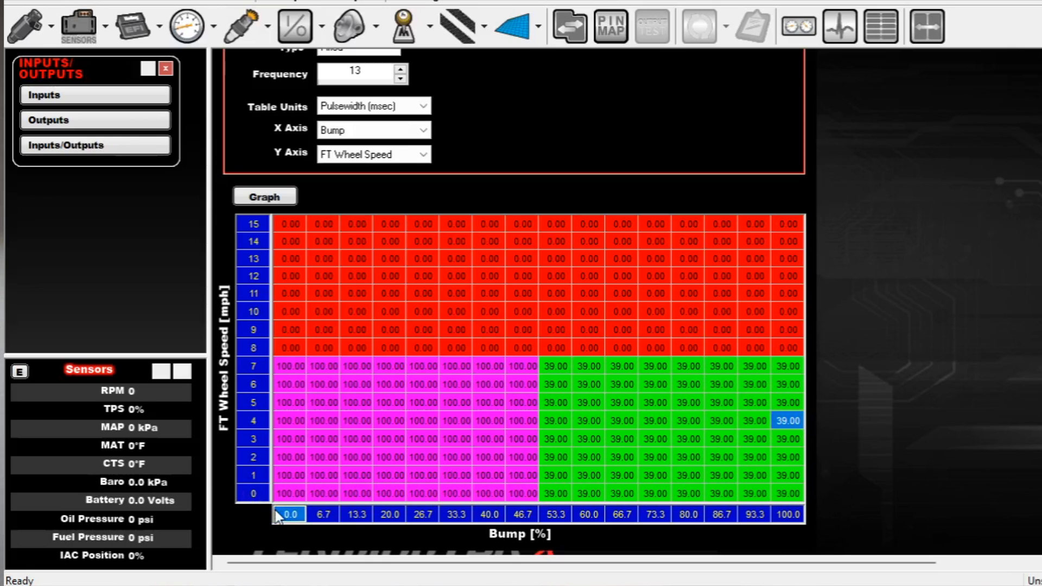
pyautogui.click(788, 514)
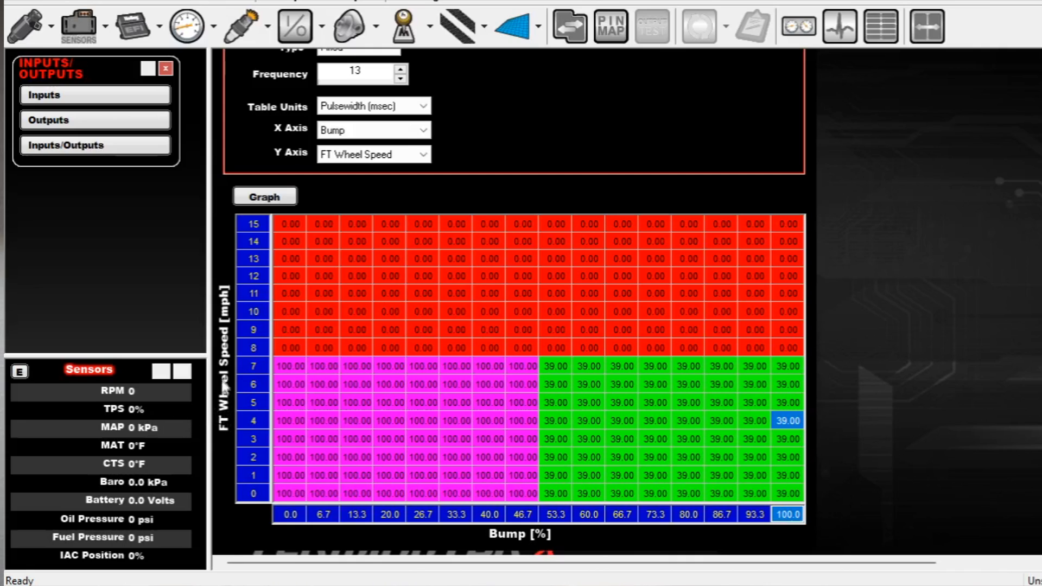
pyautogui.moveTo(259, 358)
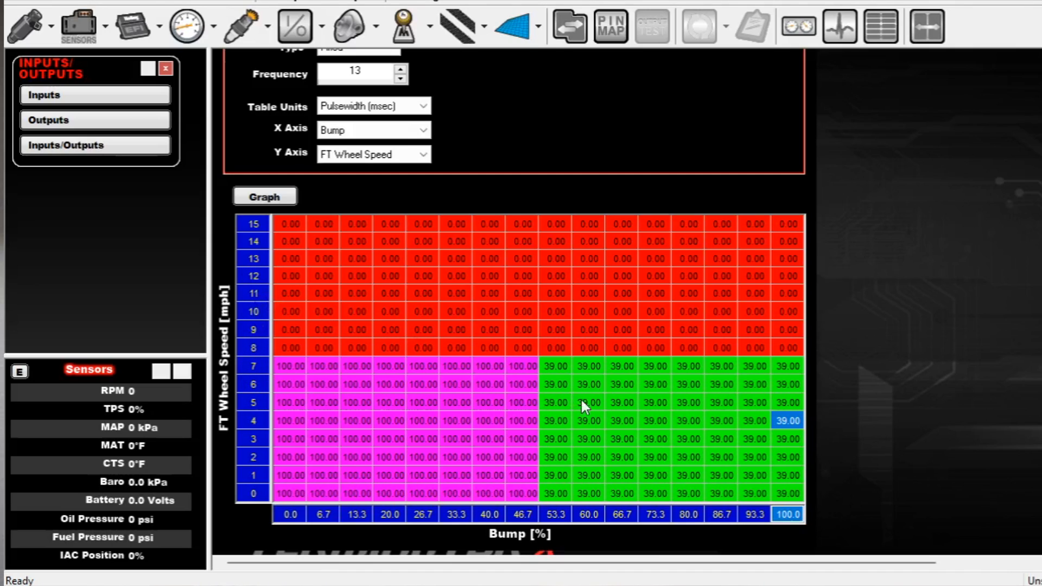
pyautogui.moveTo(576, 405)
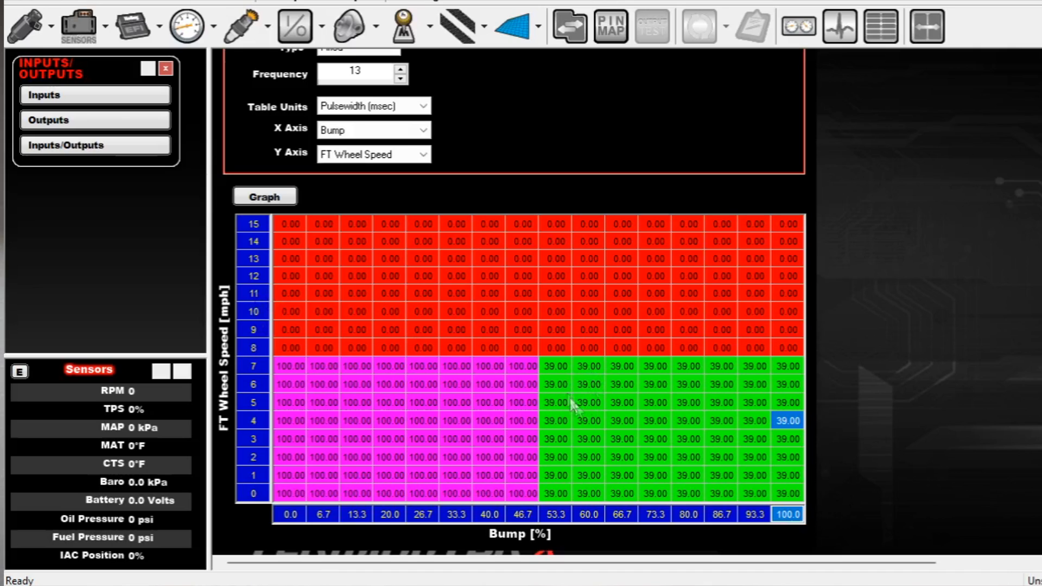
pyautogui.moveTo(261, 372)
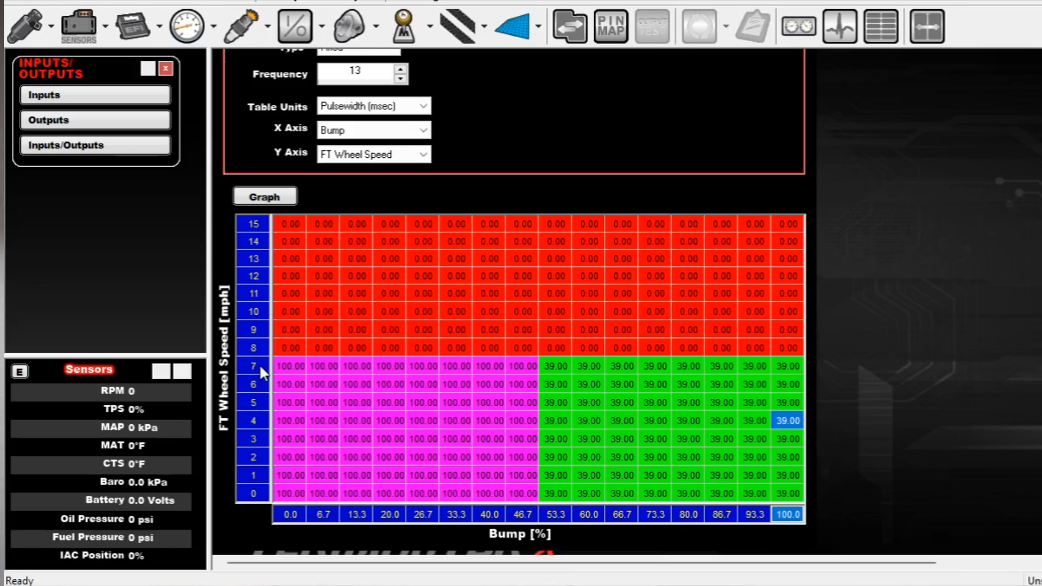
pyautogui.click(721, 439)
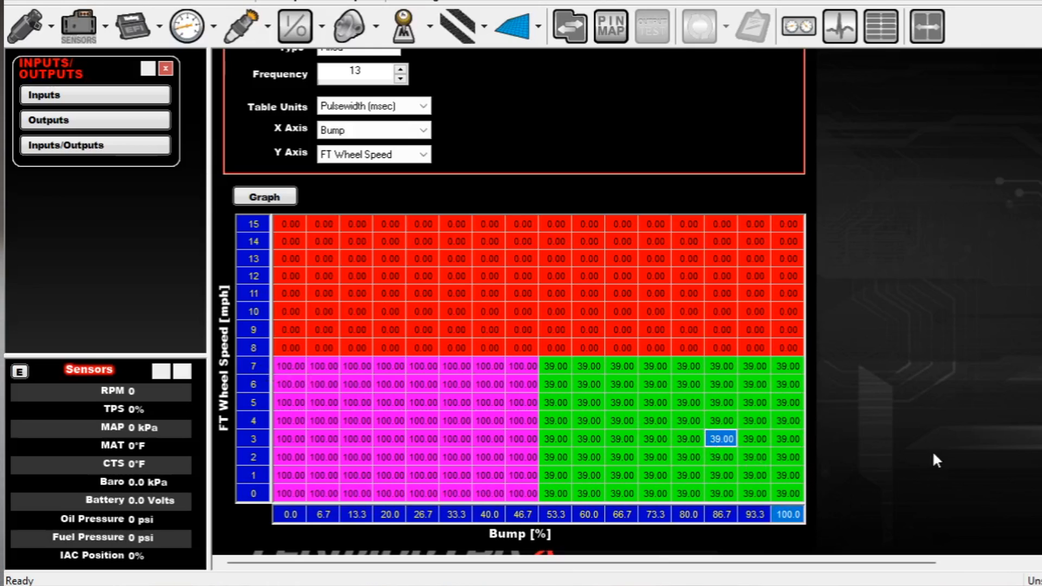
pyautogui.moveTo(313, 507)
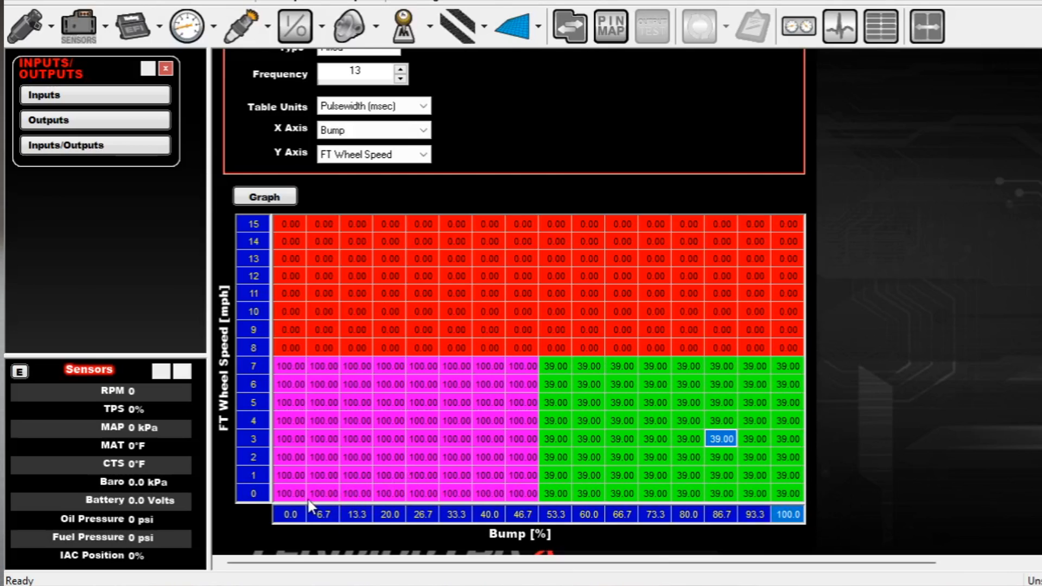
pyautogui.moveTo(279, 536)
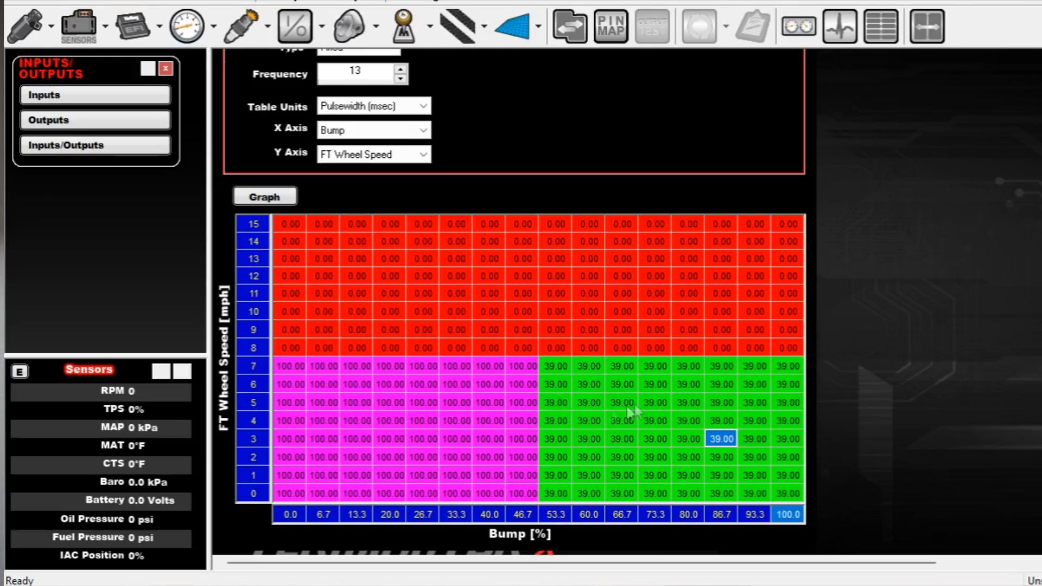
pyautogui.moveTo(774, 404)
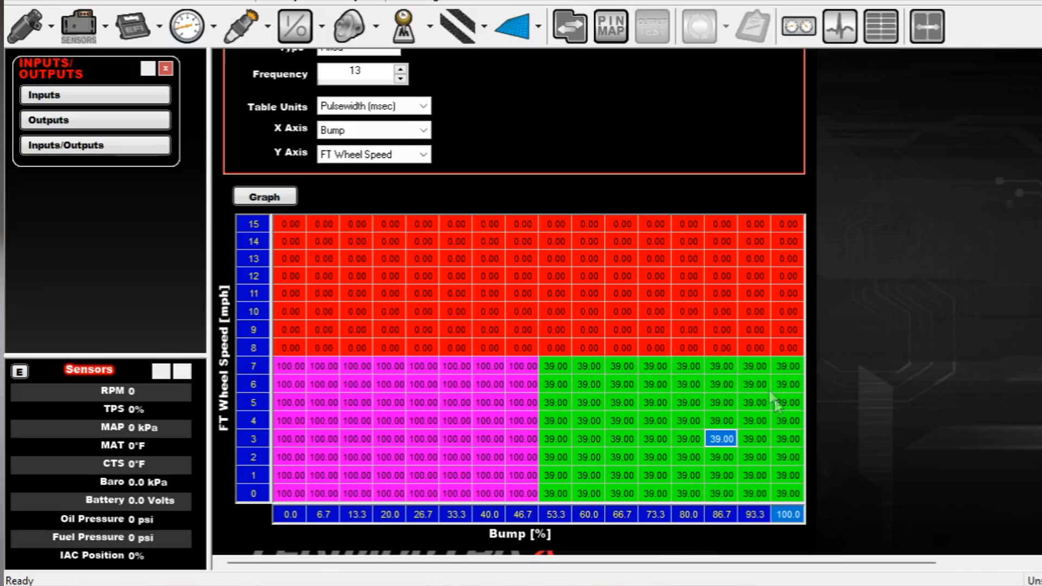
pyautogui.moveTo(717, 455)
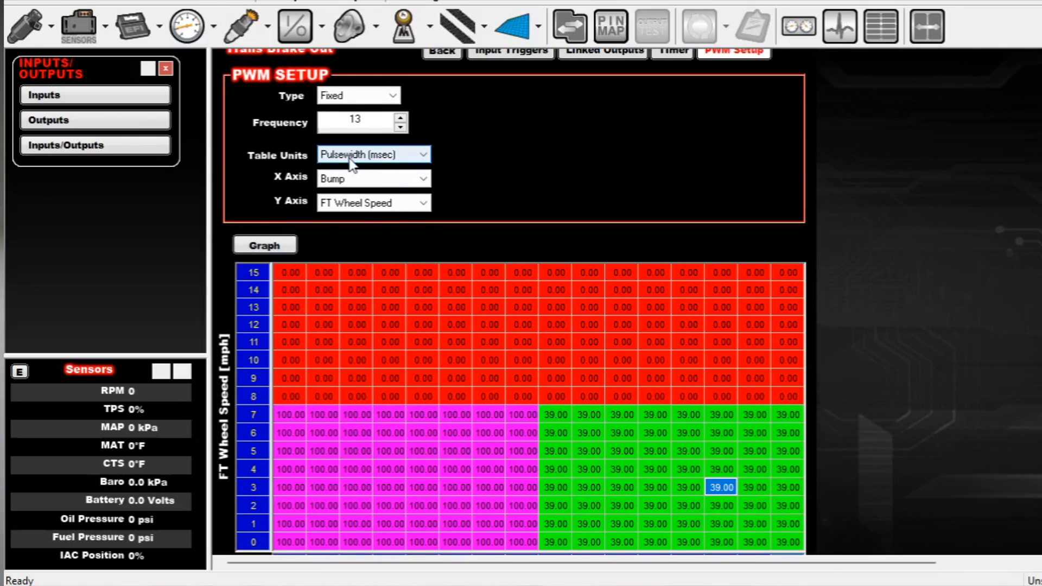
pyautogui.moveTo(359, 154)
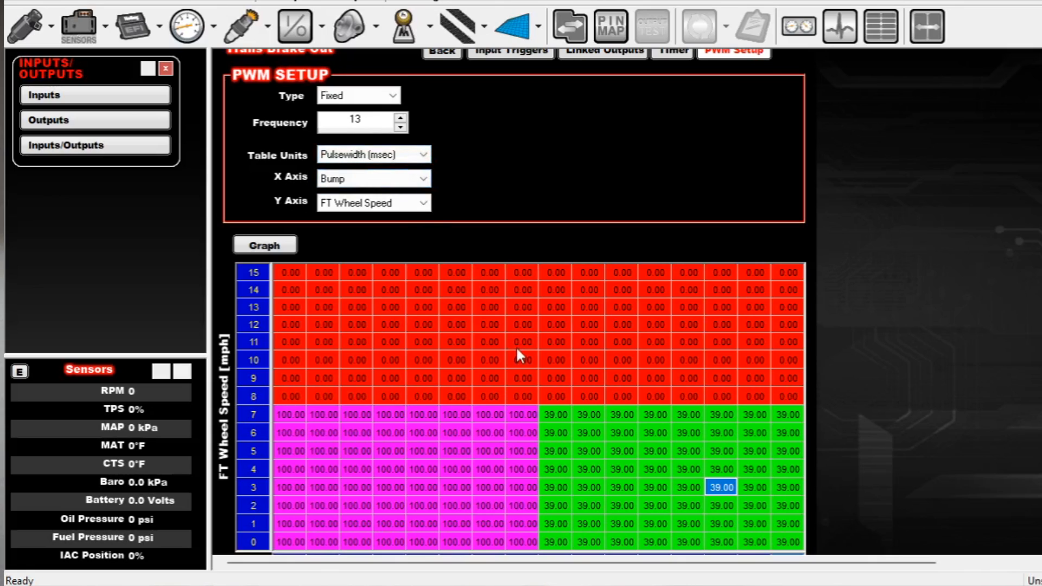
pyautogui.moveTo(457, 174)
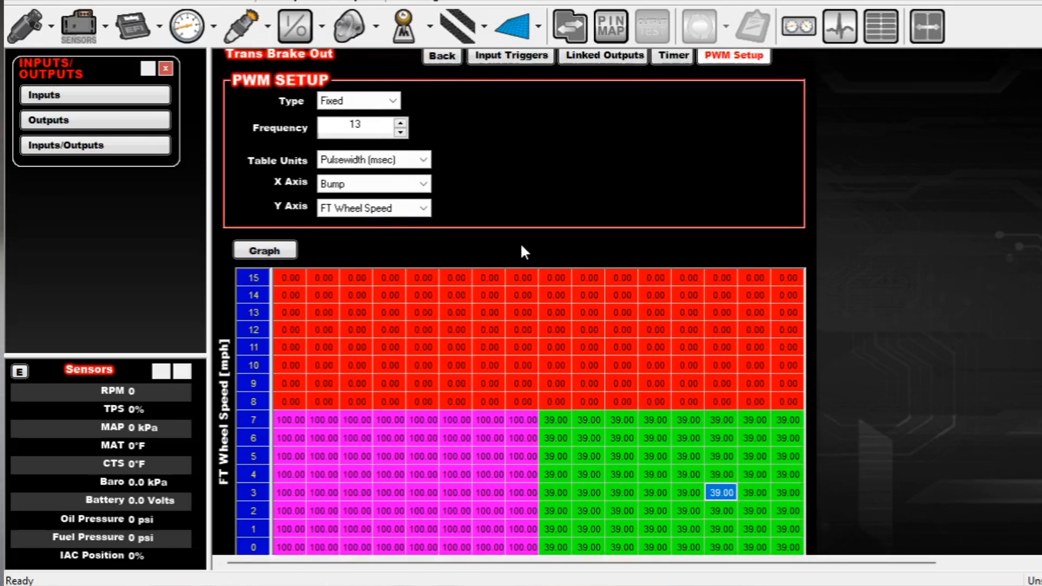
# Switch the table units to Duty Cycle (%) and raise the frequency to 14 Hz
pyautogui.click(372, 159)
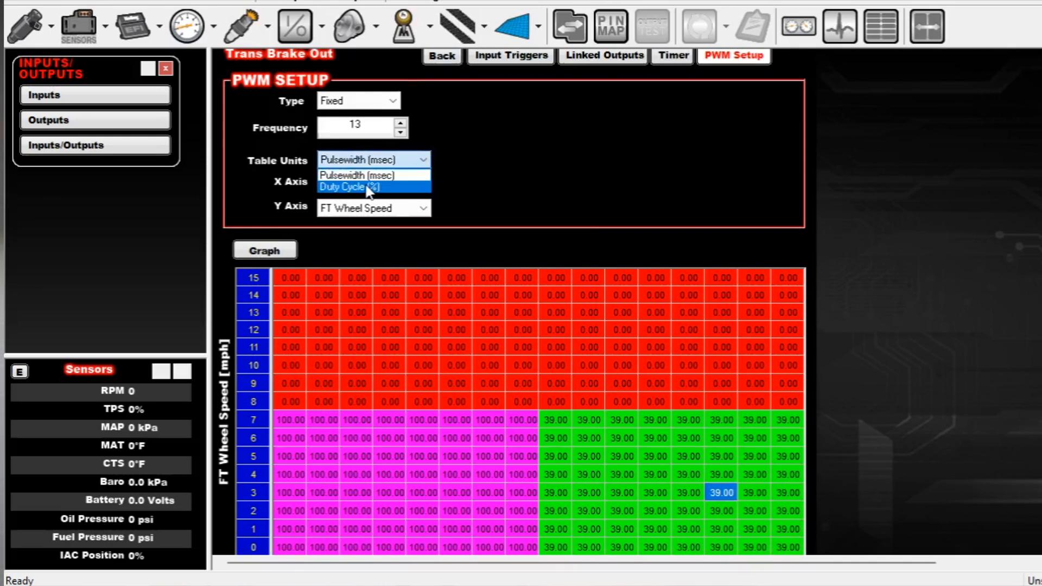
pyautogui.click(348, 187)
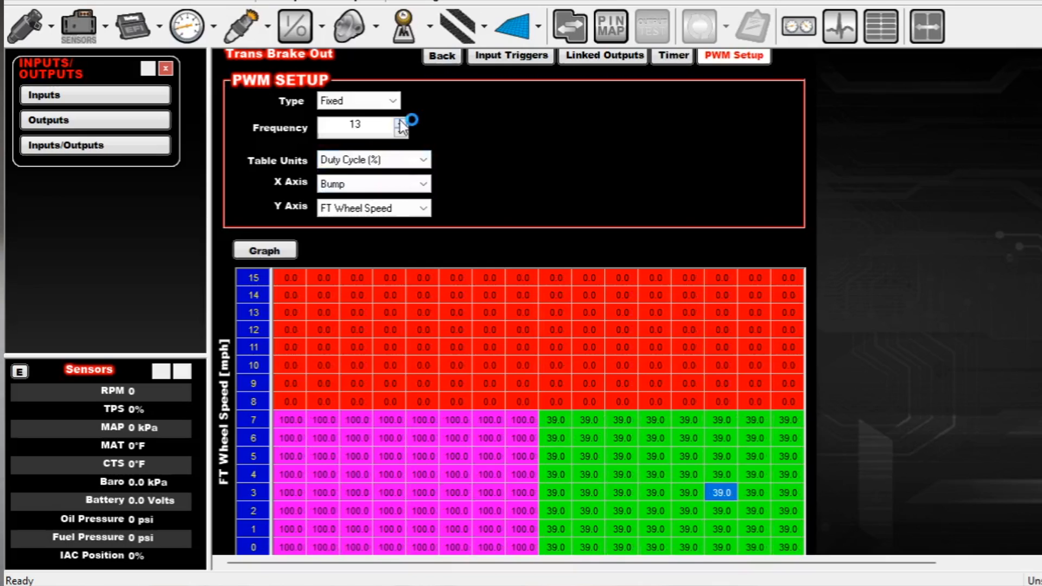
pyautogui.click(402, 122)
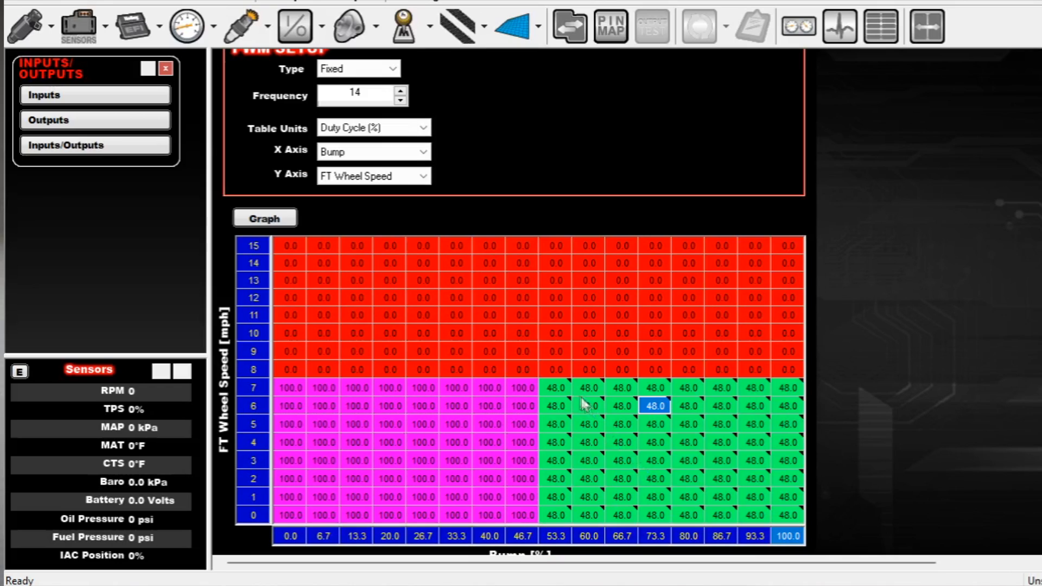
pyautogui.moveTo(558, 401)
pyautogui.write('70')
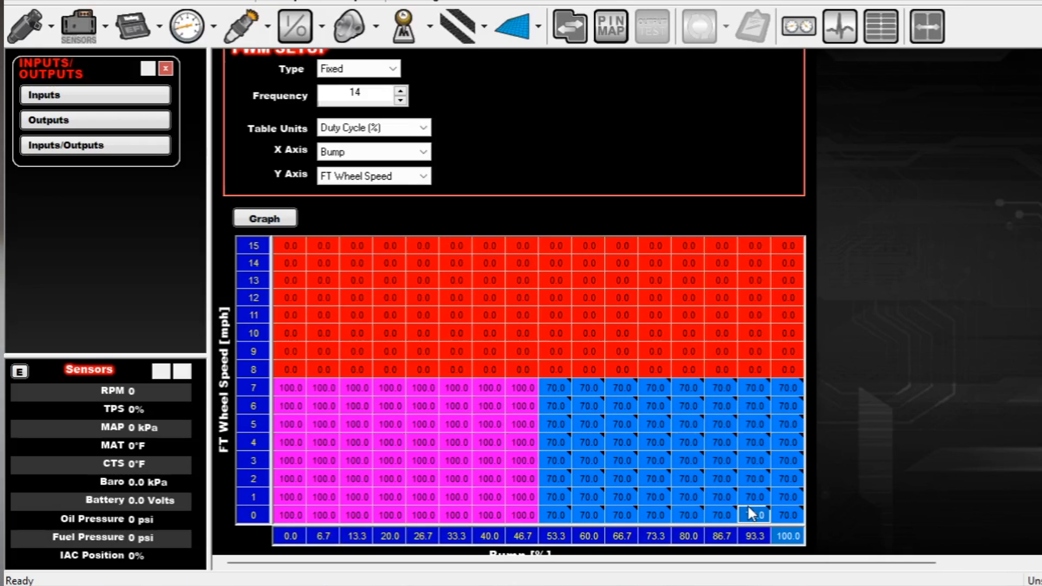
pyautogui.moveTo(554, 391)
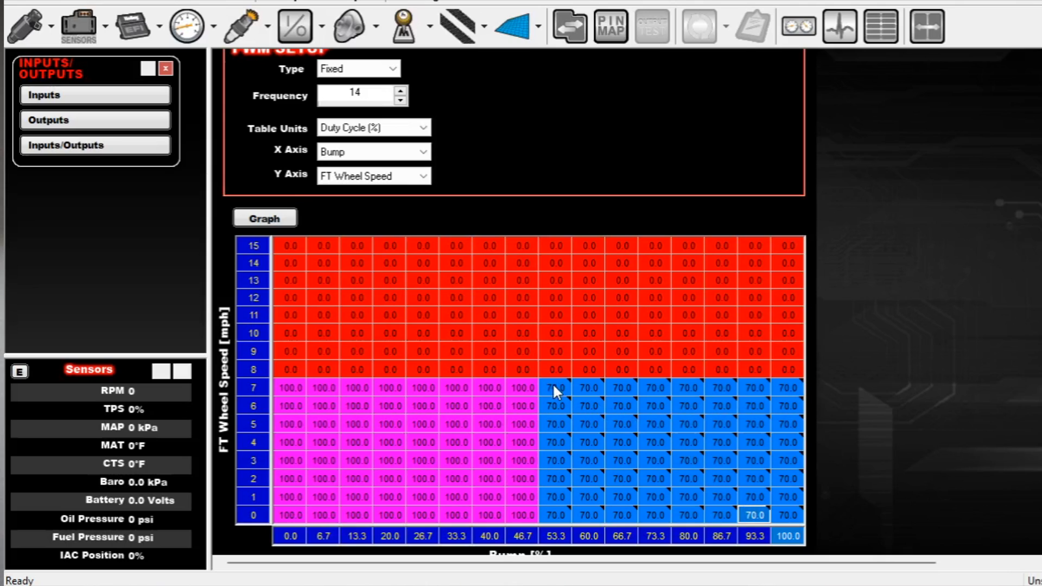
# Enter trial creep values such as 45, leaving the creep cells at 48% duty cycle
pyautogui.click(787, 515)
pyautogui.write('50')
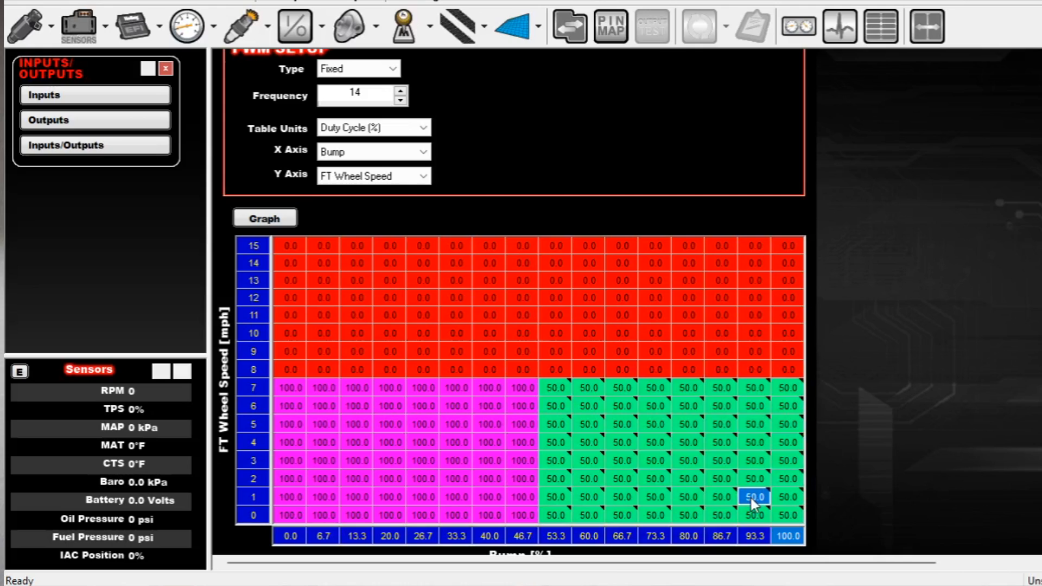
pyautogui.moveTo(518, 324)
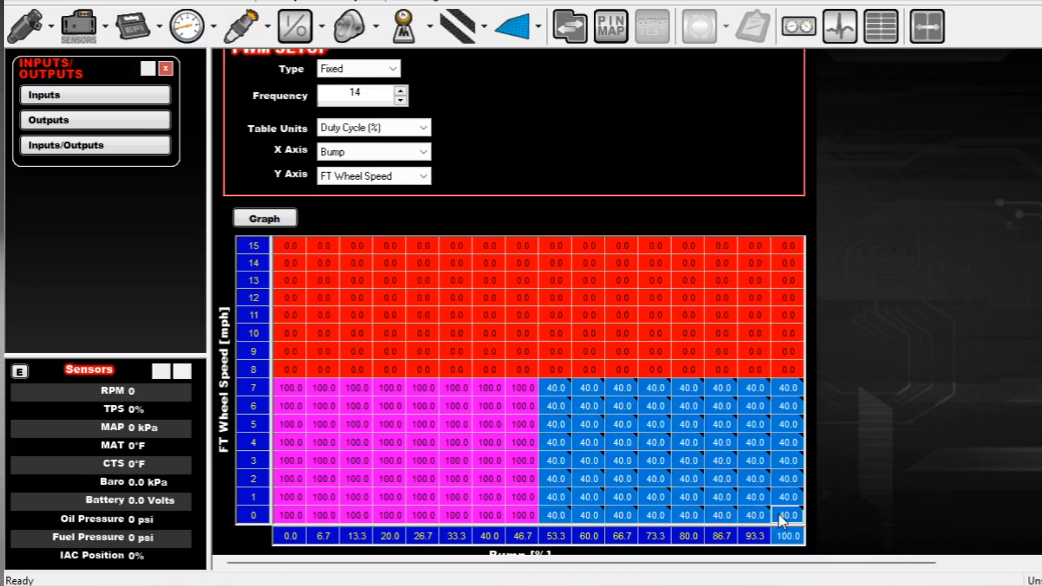
pyautogui.write('45')
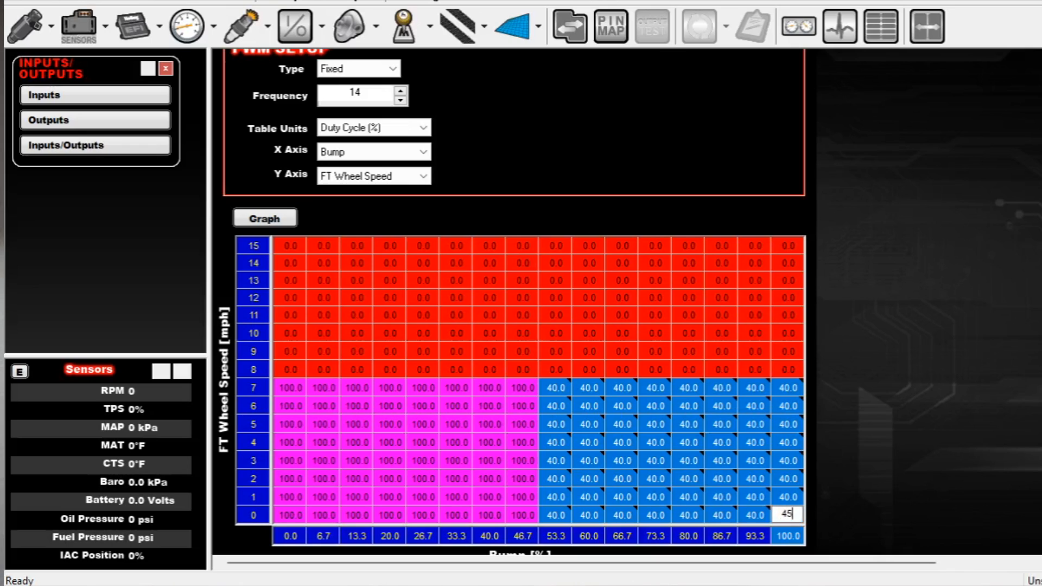
pyautogui.press('Enter')
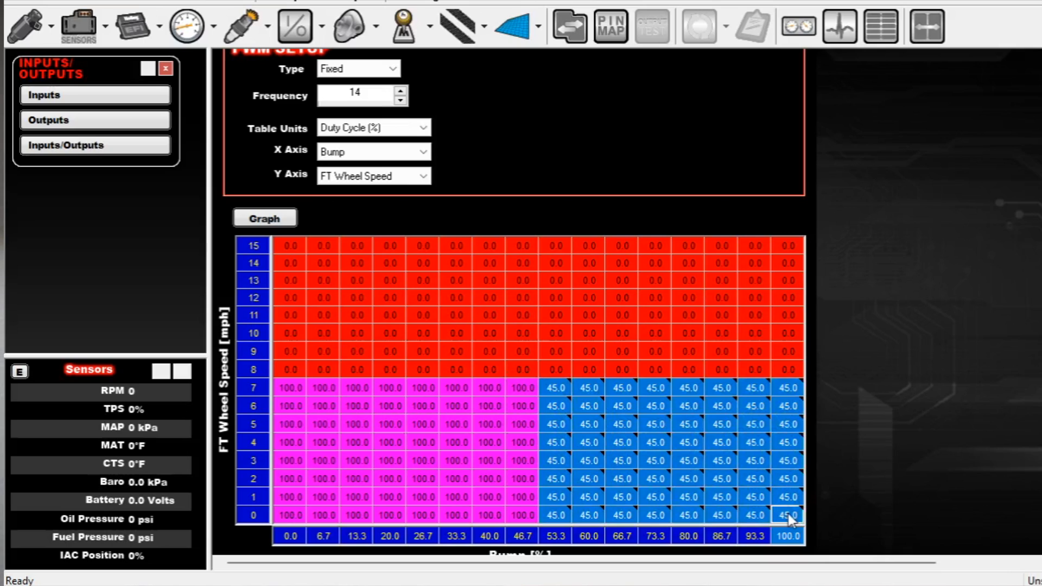
pyautogui.click(788, 516)
pyautogui.write('48')
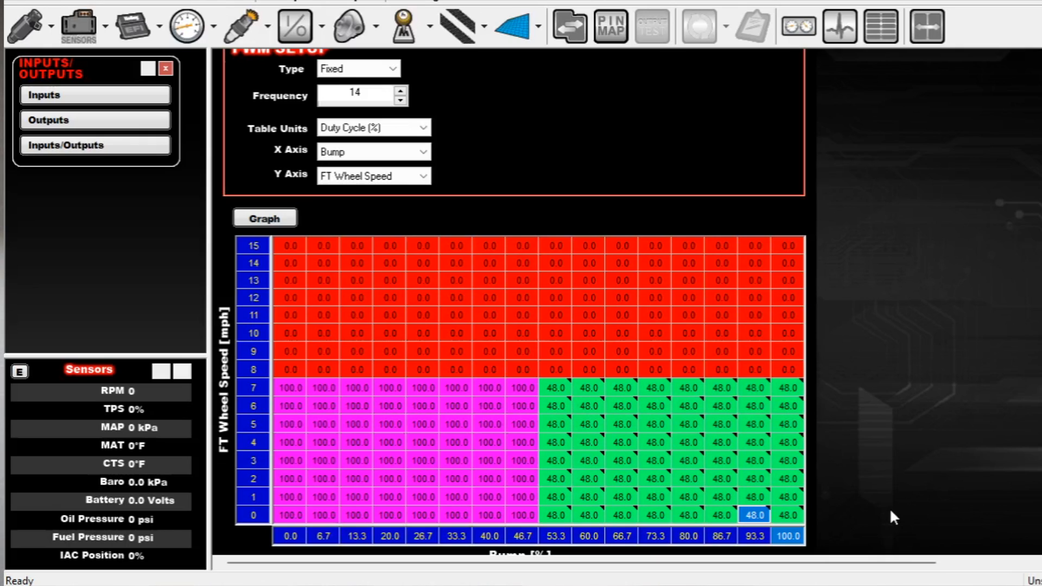
# Step the frequency through 13, 15 and 10 Hz, ending back at 14 Hz
pyautogui.click(399, 99)
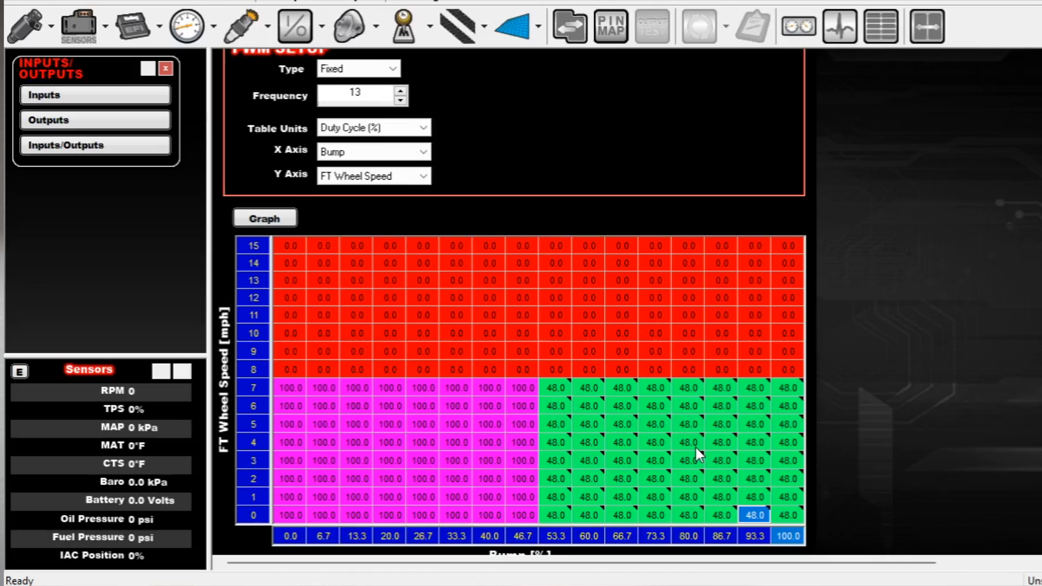
pyautogui.moveTo(820, 463)
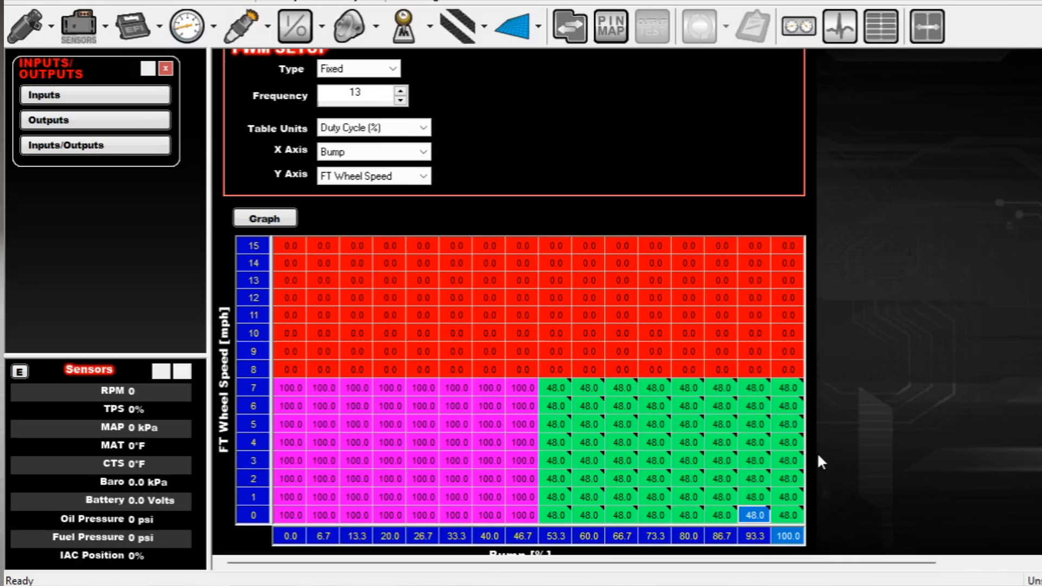
pyautogui.moveTo(816, 454)
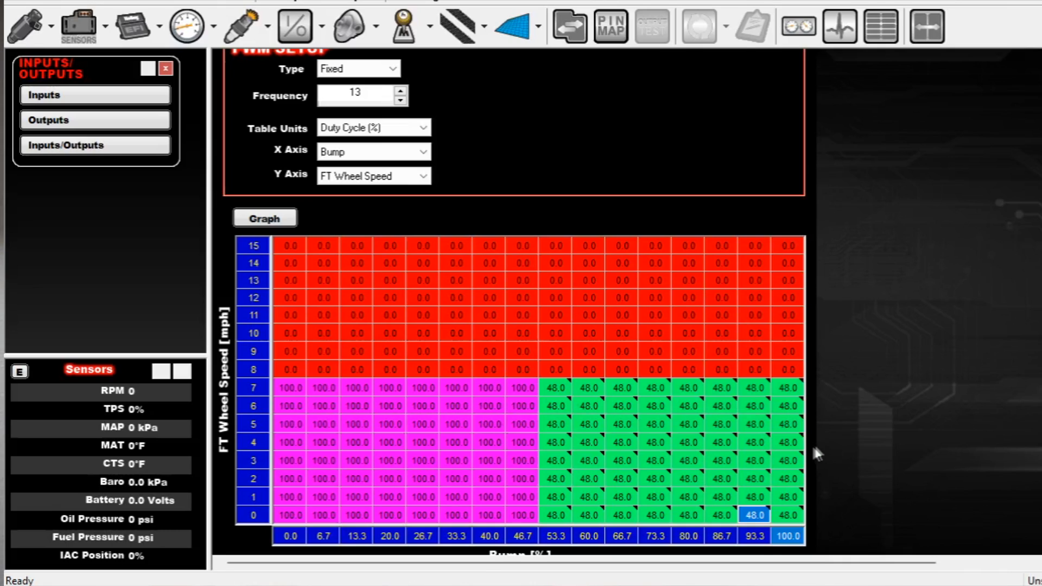
pyautogui.moveTo(871, 429)
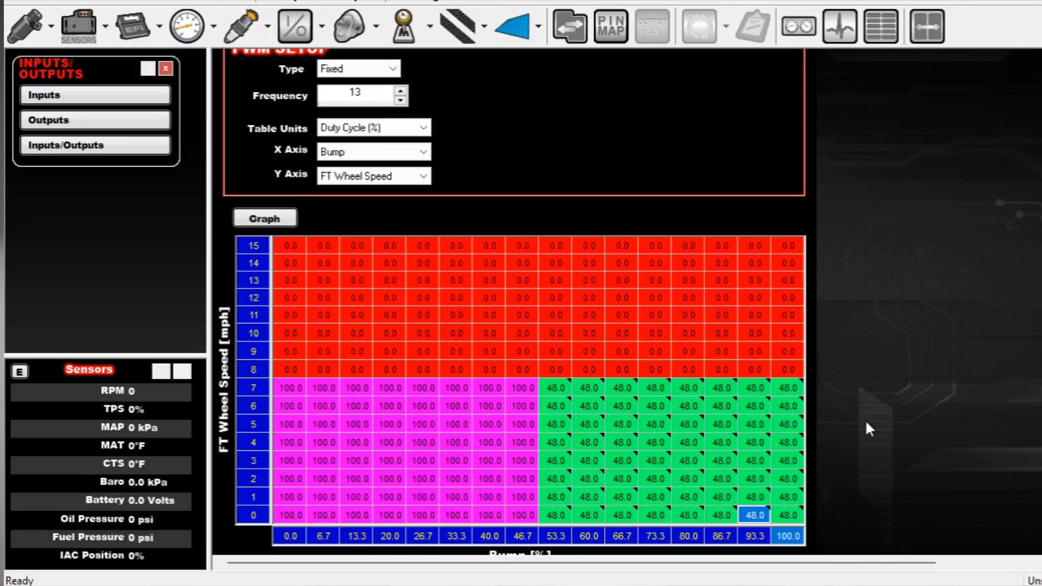
pyautogui.moveTo(555, 394)
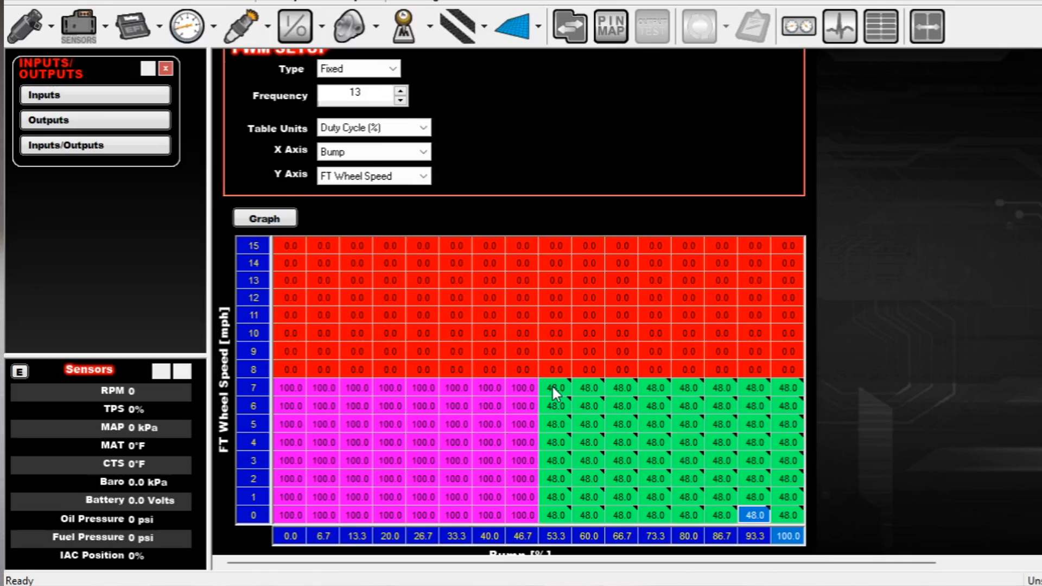
pyautogui.moveTo(426, 99)
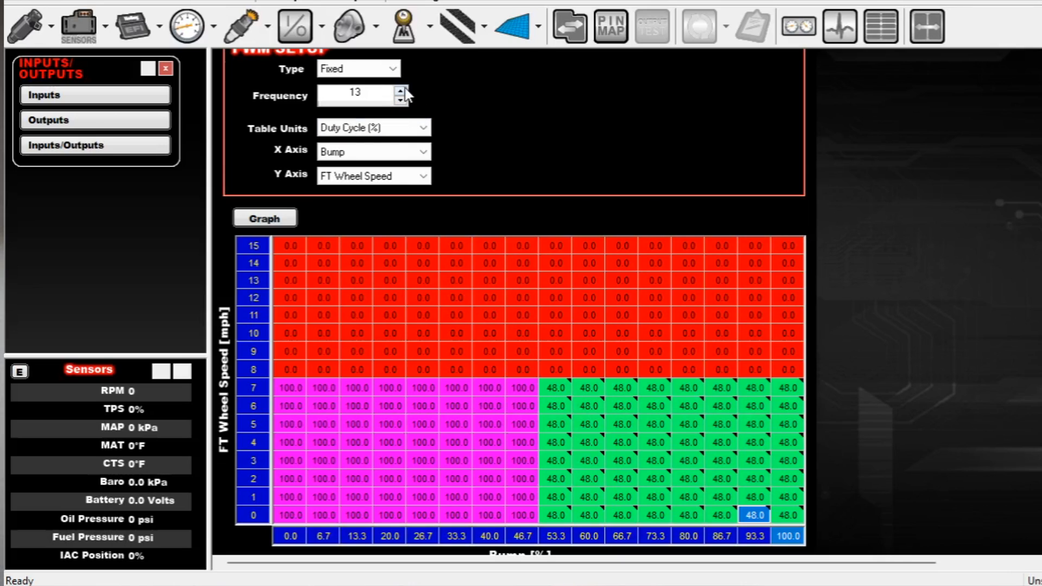
pyautogui.click(400, 91)
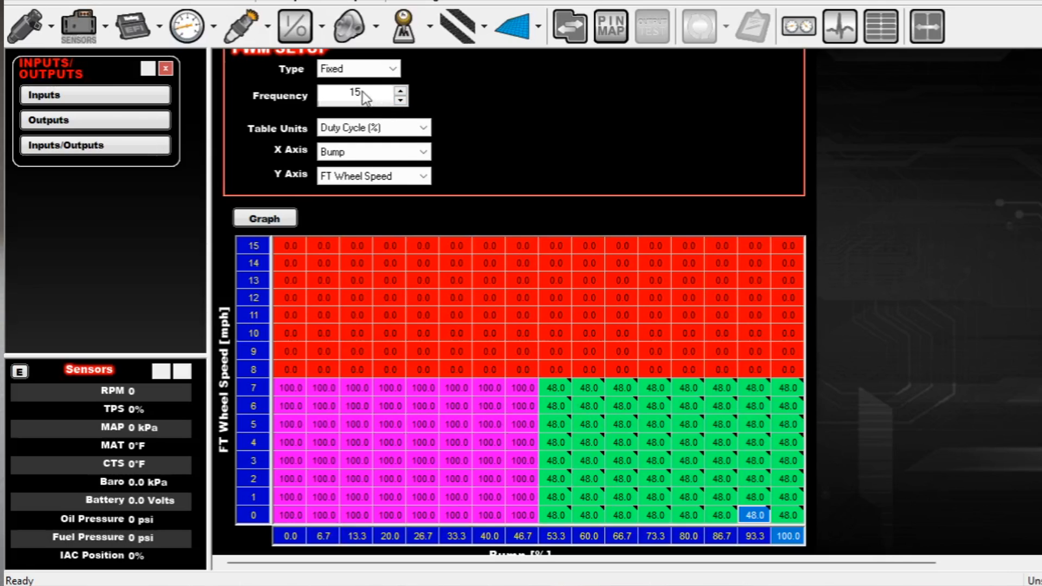
pyautogui.click(400, 99)
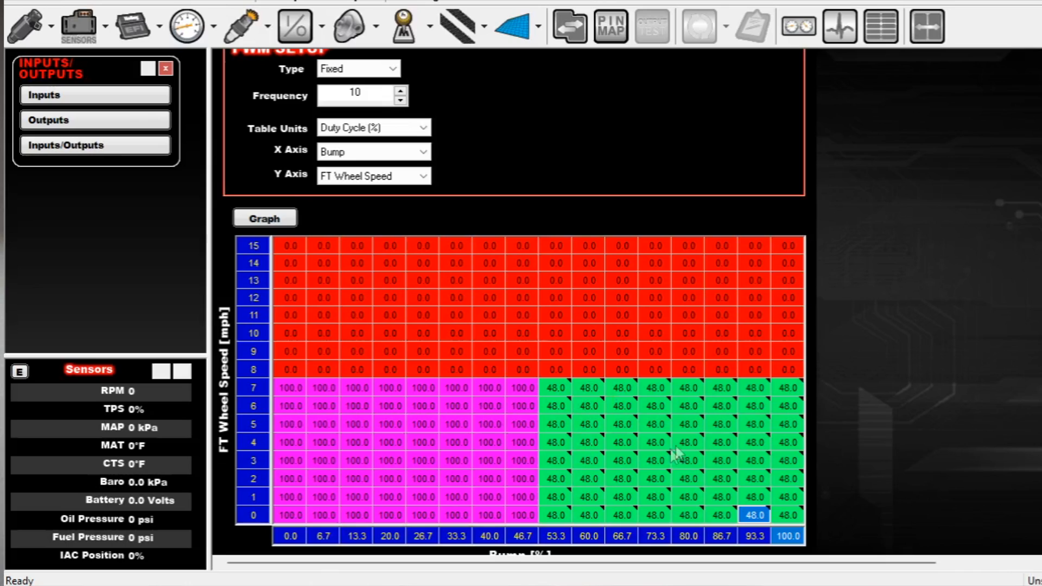
pyautogui.moveTo(679, 454)
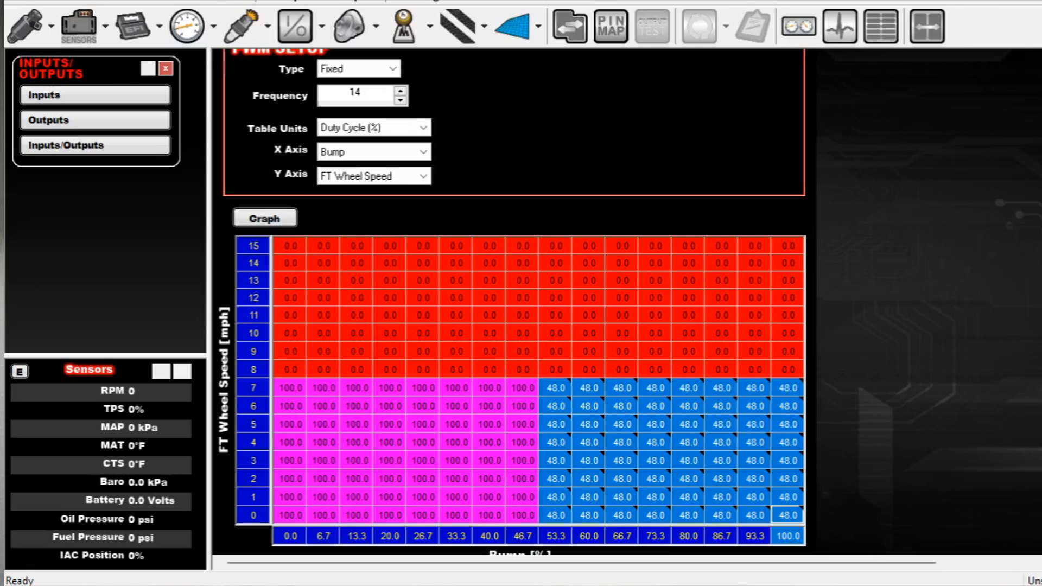
pyautogui.scroll(-3)
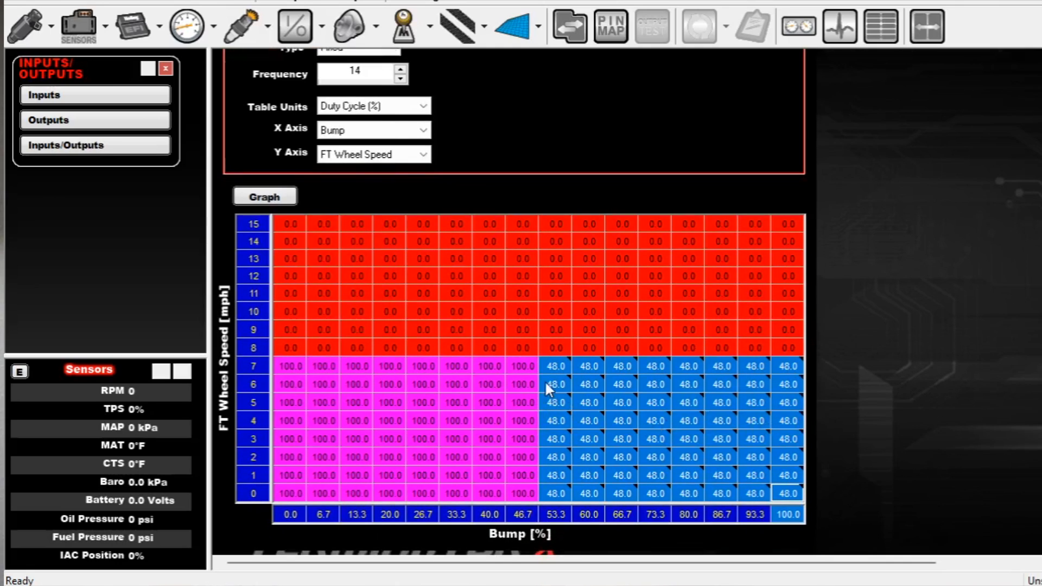
pyautogui.moveTo(869, 520)
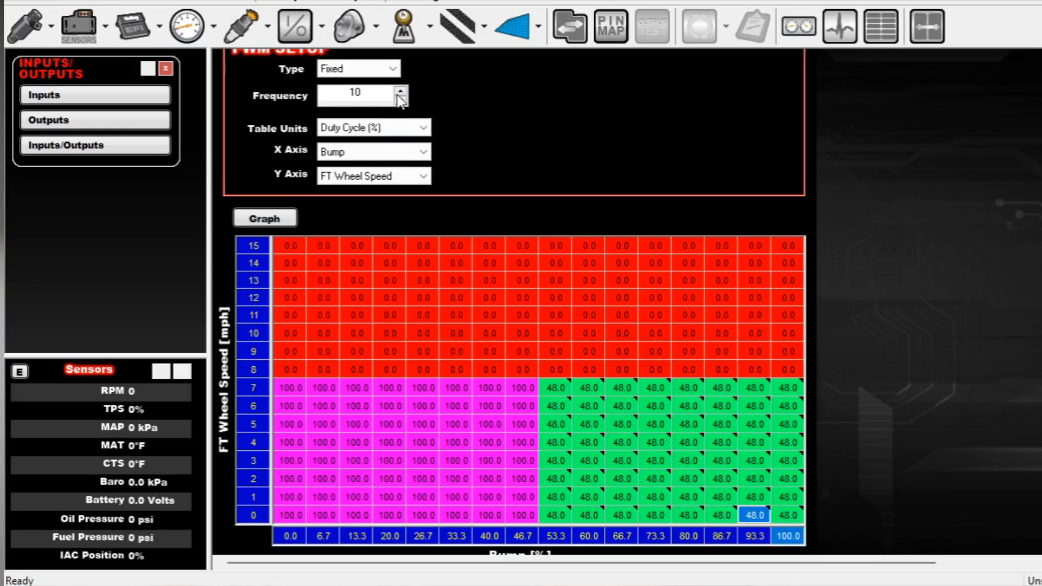
pyautogui.click(400, 90)
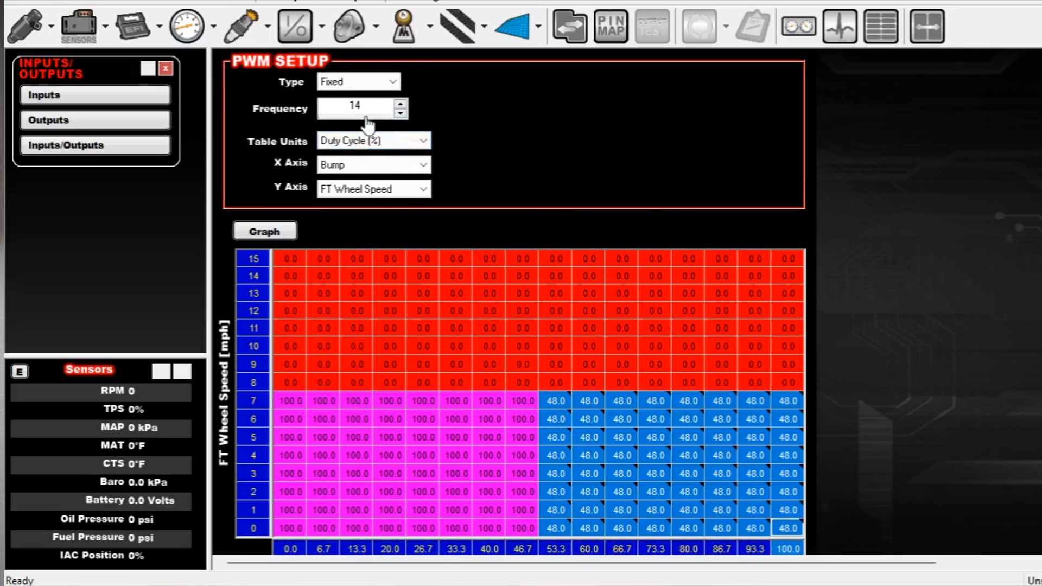
pyautogui.moveTo(685, 464)
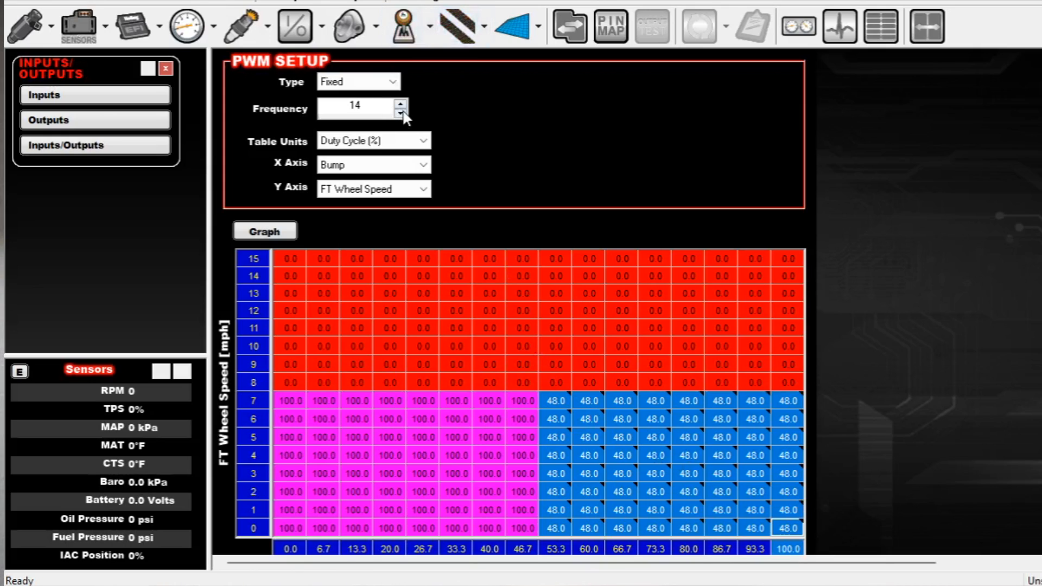
# Lower the frequency to 13 Hz, set Pulsewidth (msec) units, and select the creep cells for 39
pyautogui.click(400, 112)
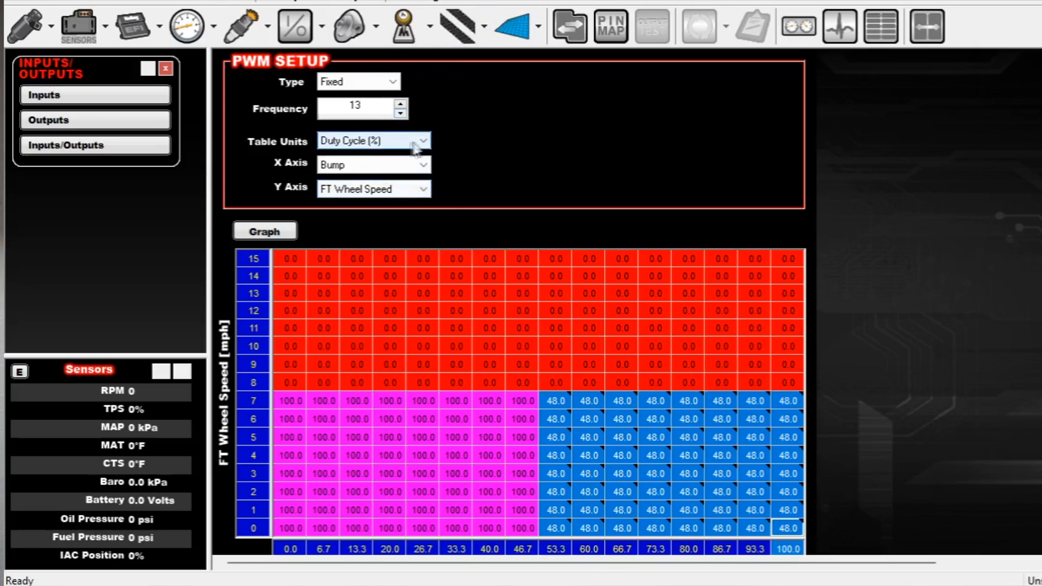
pyautogui.click(372, 140)
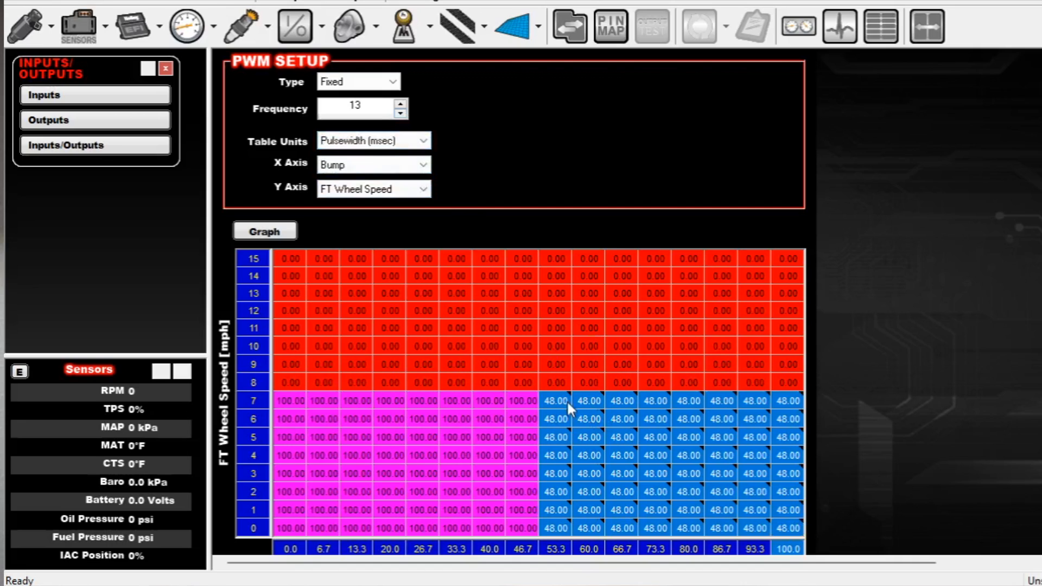
pyautogui.click(788, 528)
pyautogui.write('39')
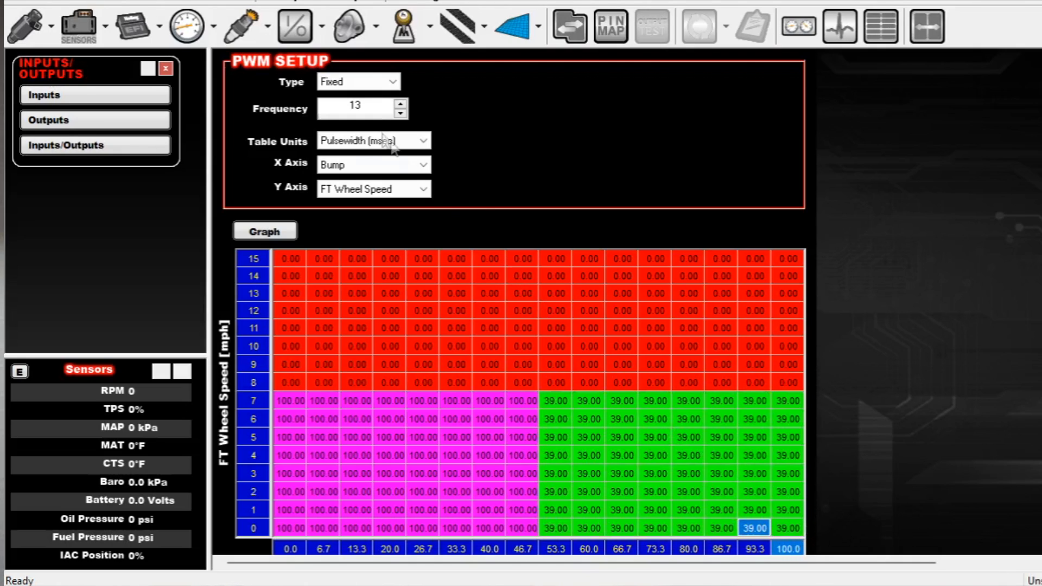
pyautogui.moveTo(867, 422)
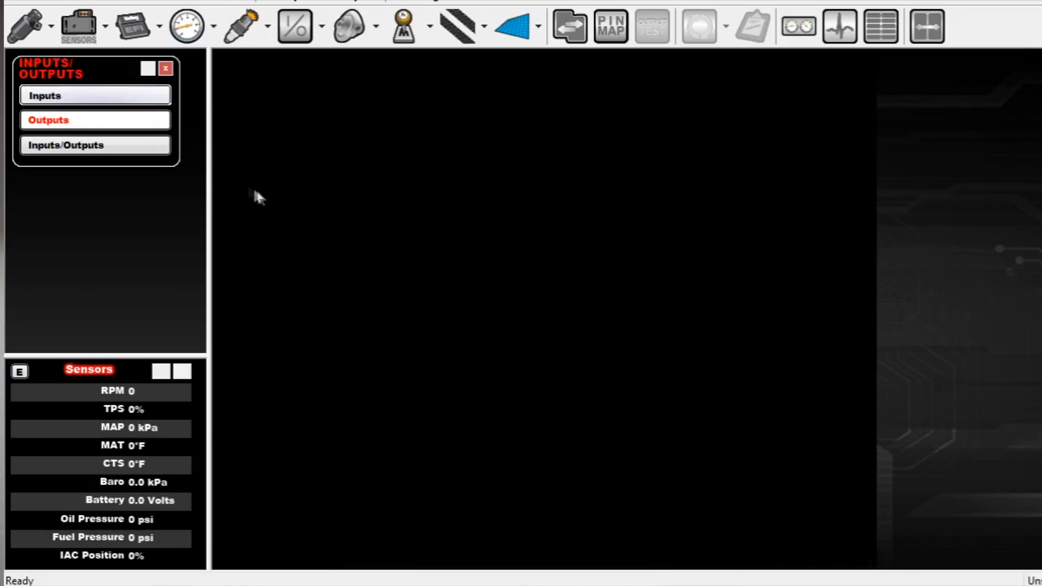
# Reopen the Bump output and its PWM setup showing fixed 20 Hz duty cycle at 100
pyautogui.click(46, 96)
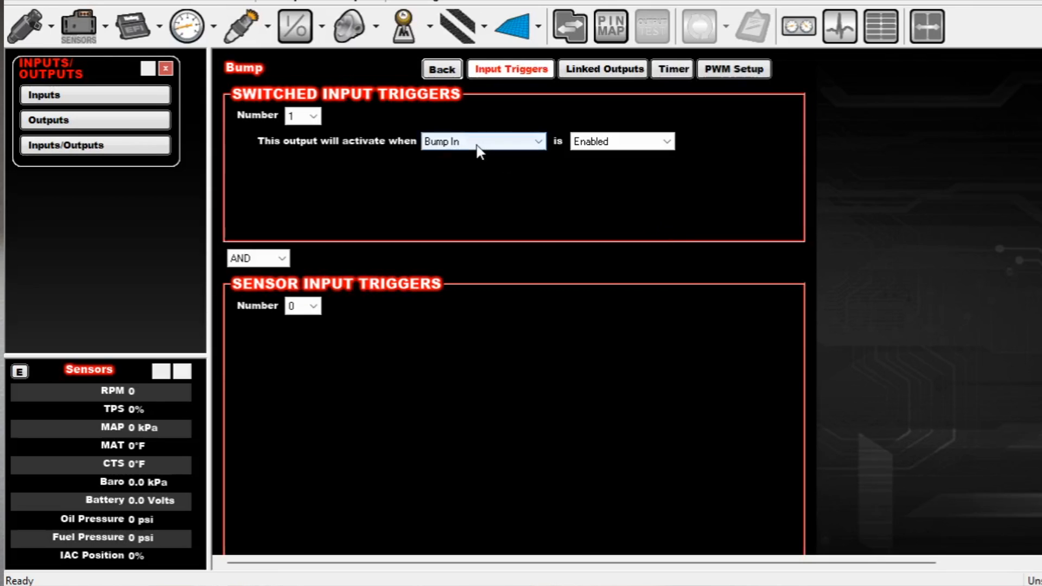
pyautogui.click(733, 69)
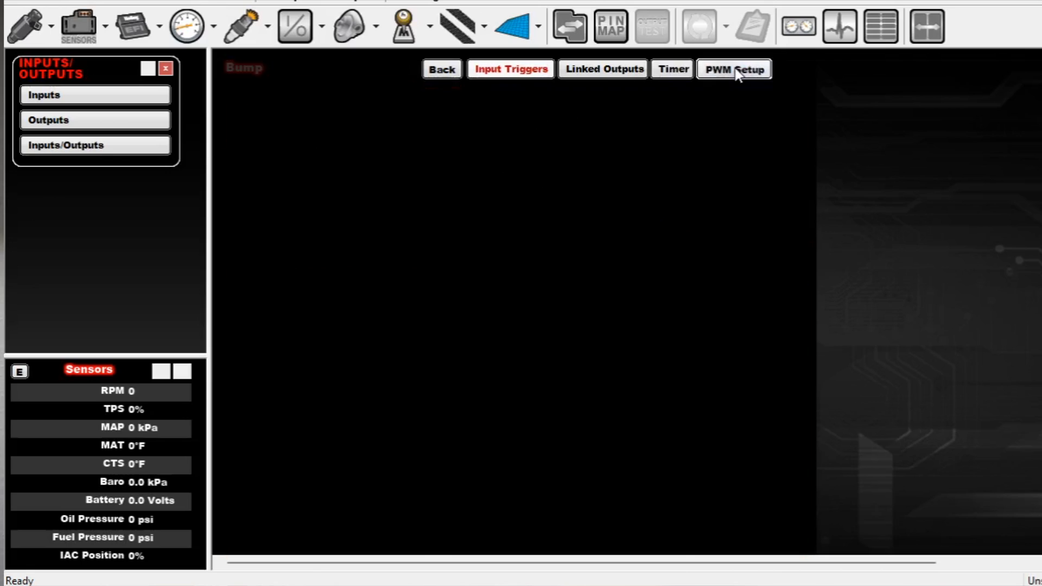
pyautogui.click(733, 68)
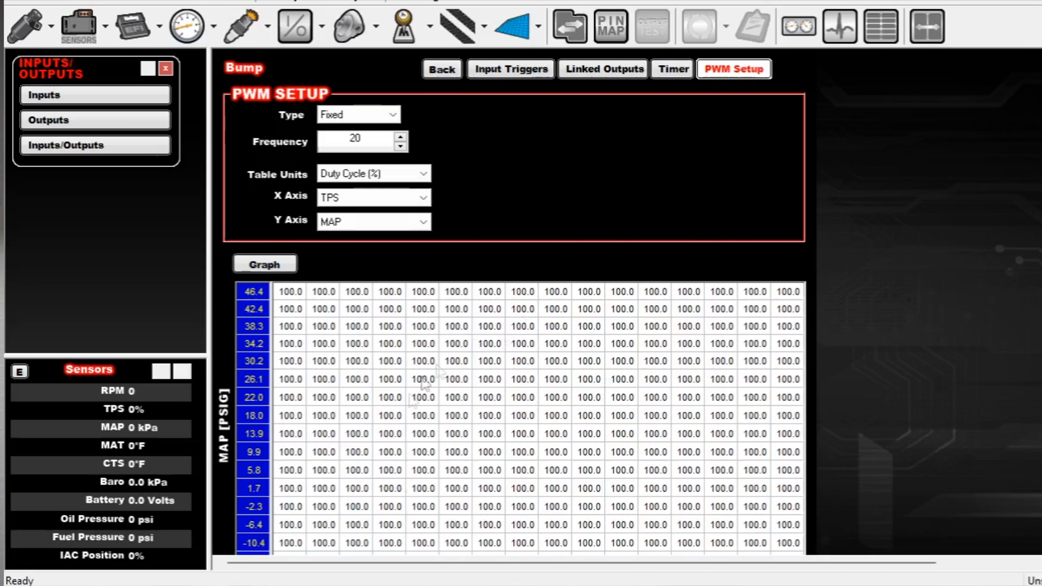
pyautogui.moveTo(440, 70)
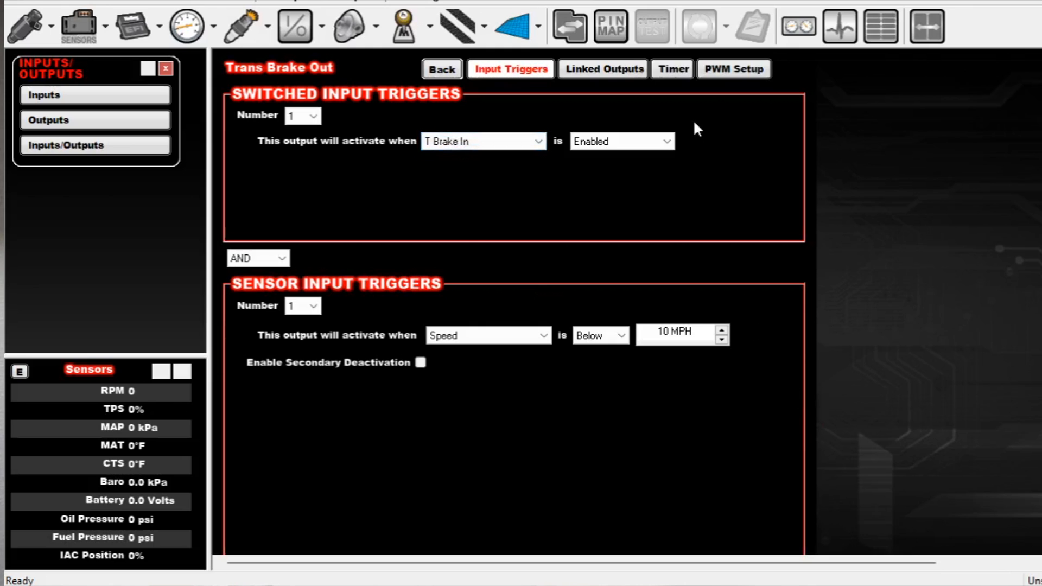
# Show the full Trans Brake Out PWM table: 13 Hz, 100 applied, 39 ms creep
pyautogui.click(734, 68)
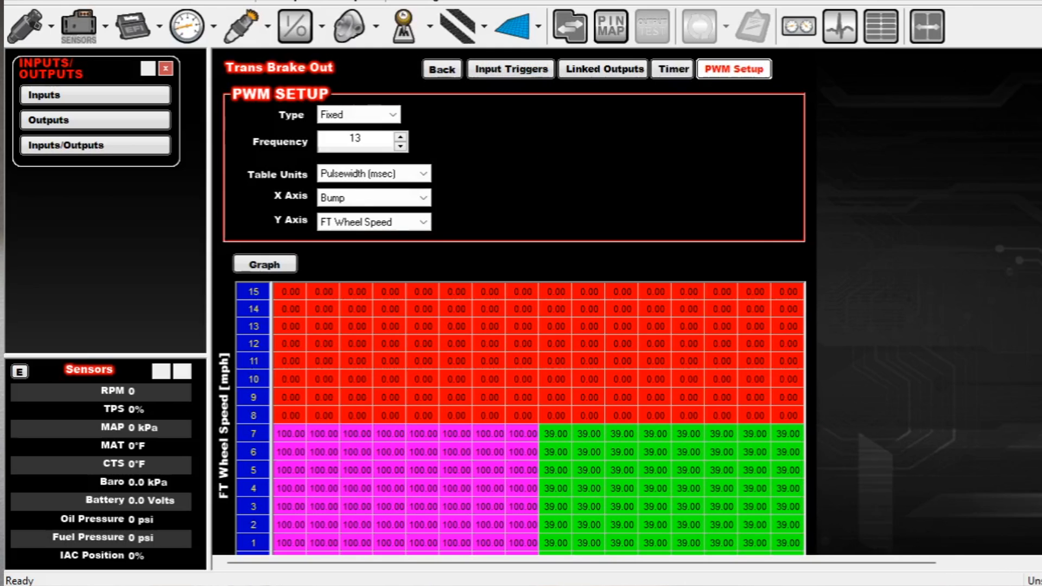
pyautogui.scroll(-3)
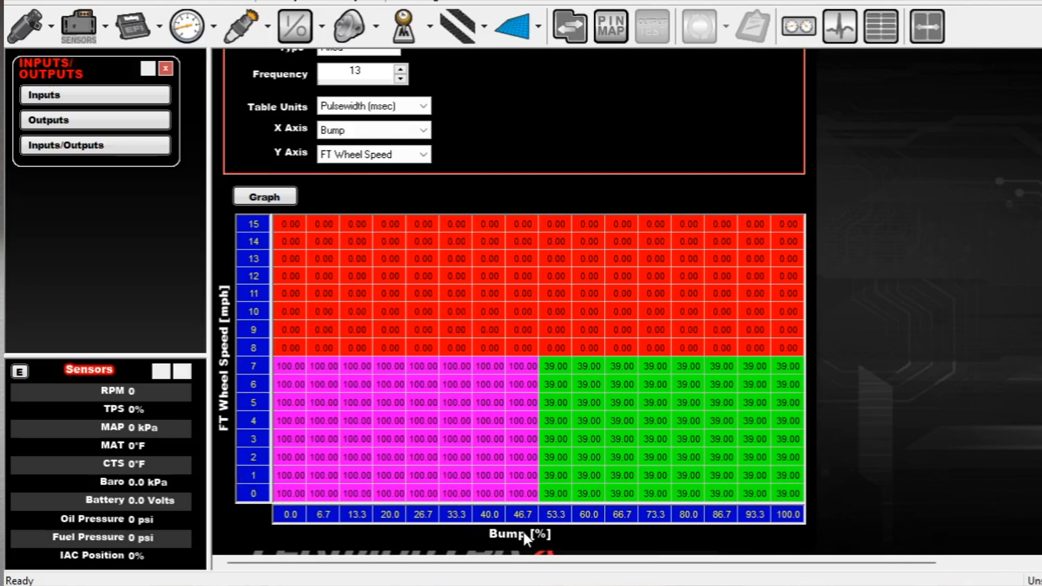
pyautogui.moveTo(544, 541)
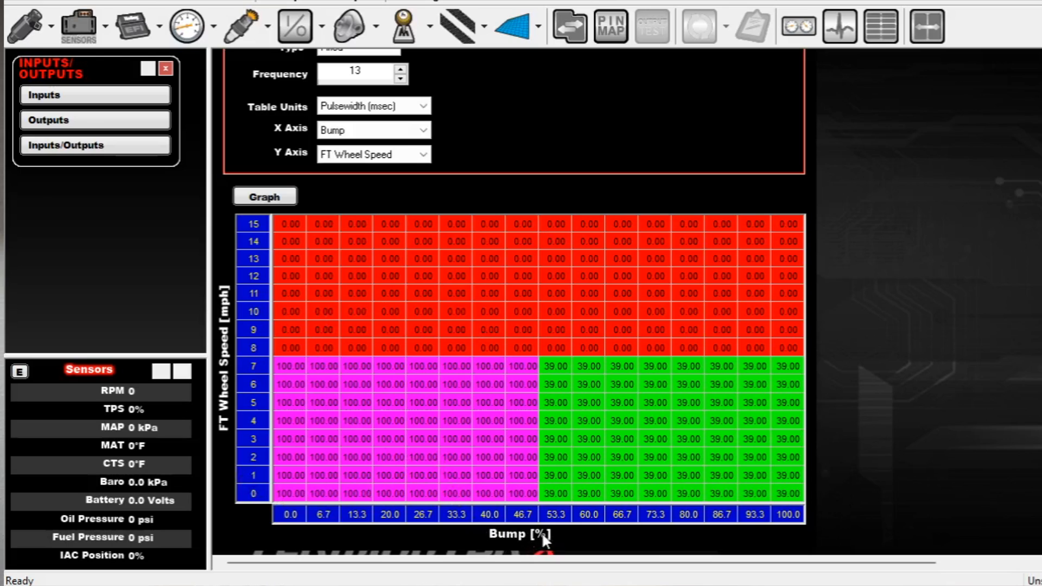
pyautogui.moveTo(409, 465)
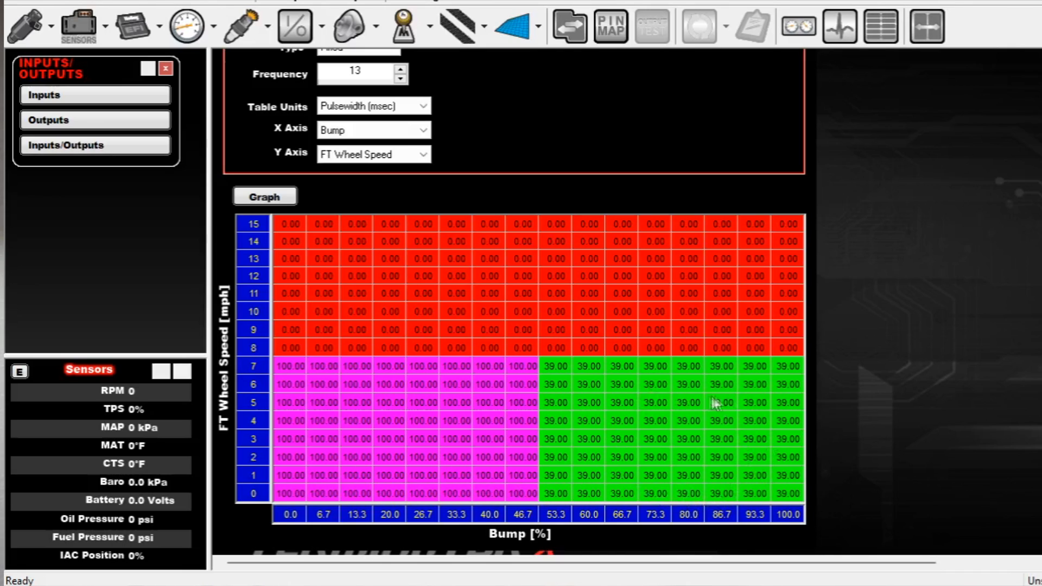
pyautogui.moveTo(691, 442)
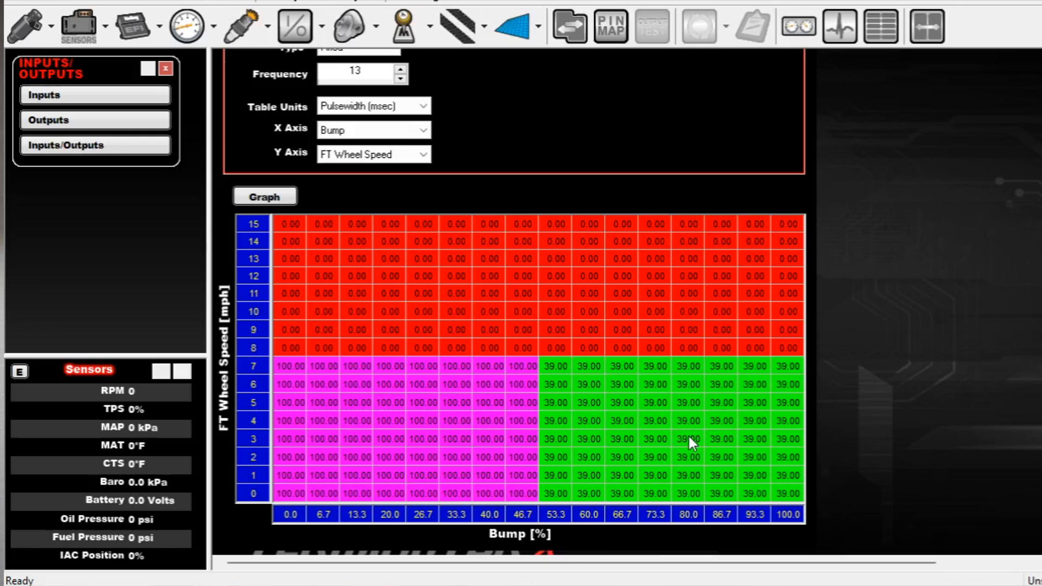
pyautogui.moveTo(1003, 448)
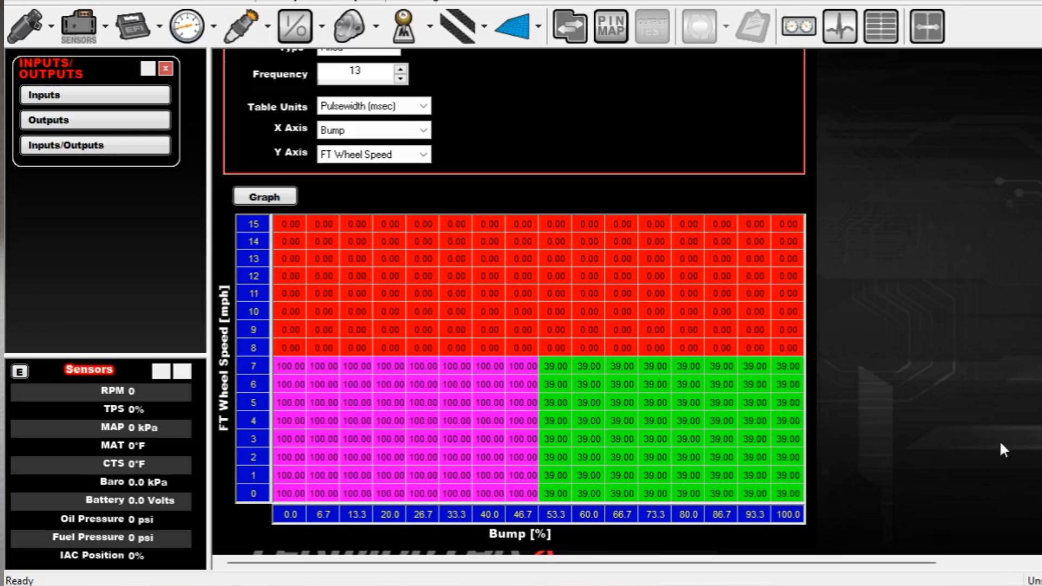